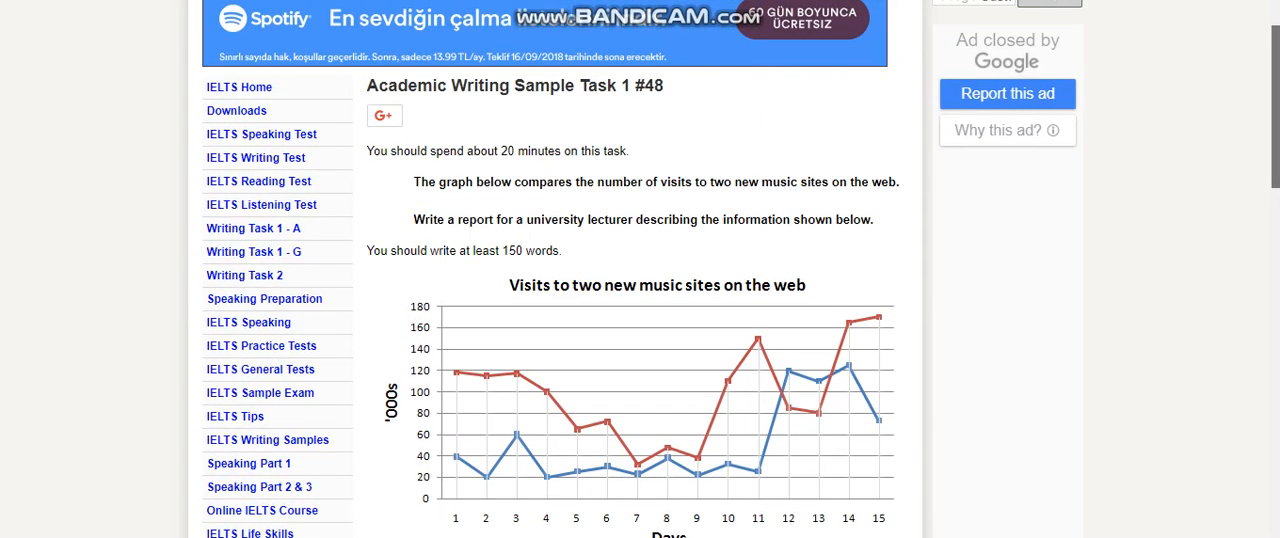
Scroll down to show the whole music sites graph with its Music Choice and Pop Parade legend.
{"action": "scroll", "scroll_direction": "down", "scroll_amount": 3}
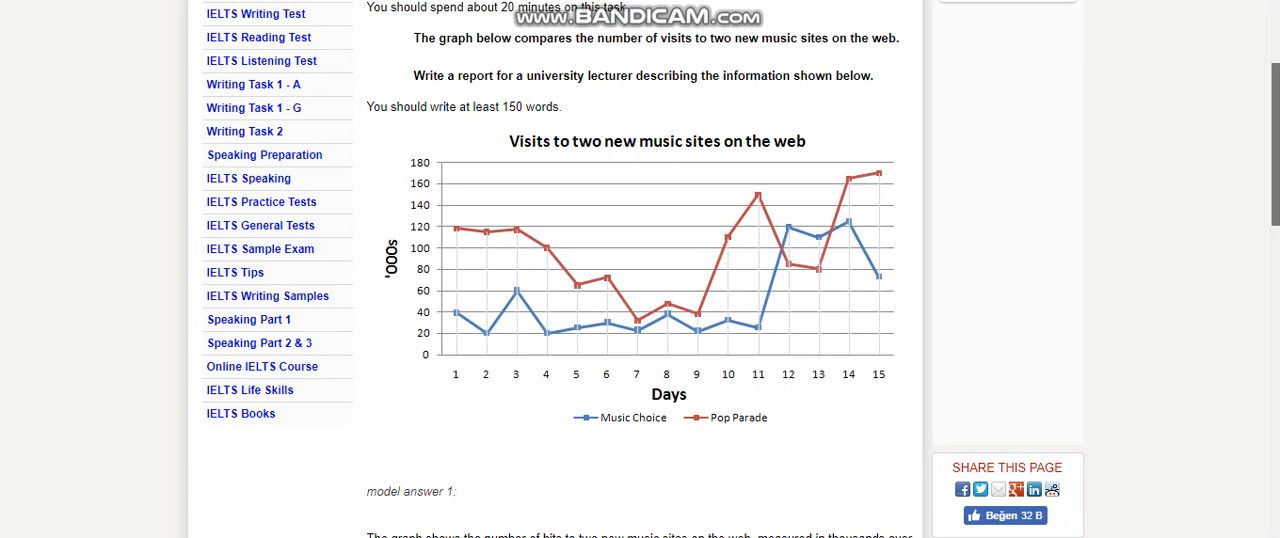
{"action": "scroll", "scroll_direction": "down", "scroll_amount": 3}
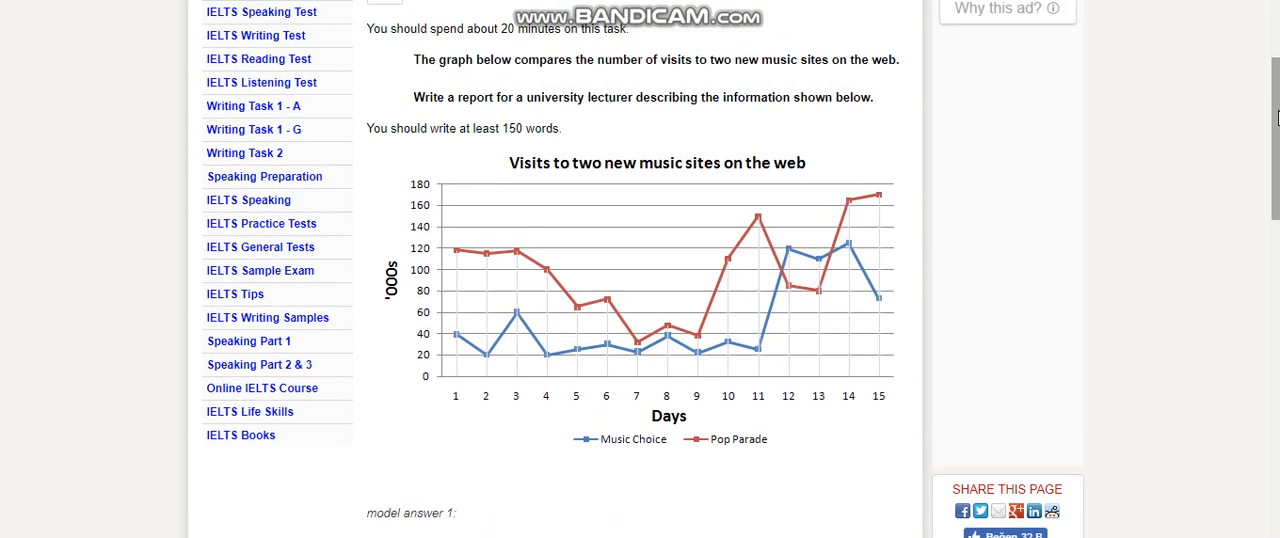
{"action": "mouse_move", "coordinate": [850, 282]}
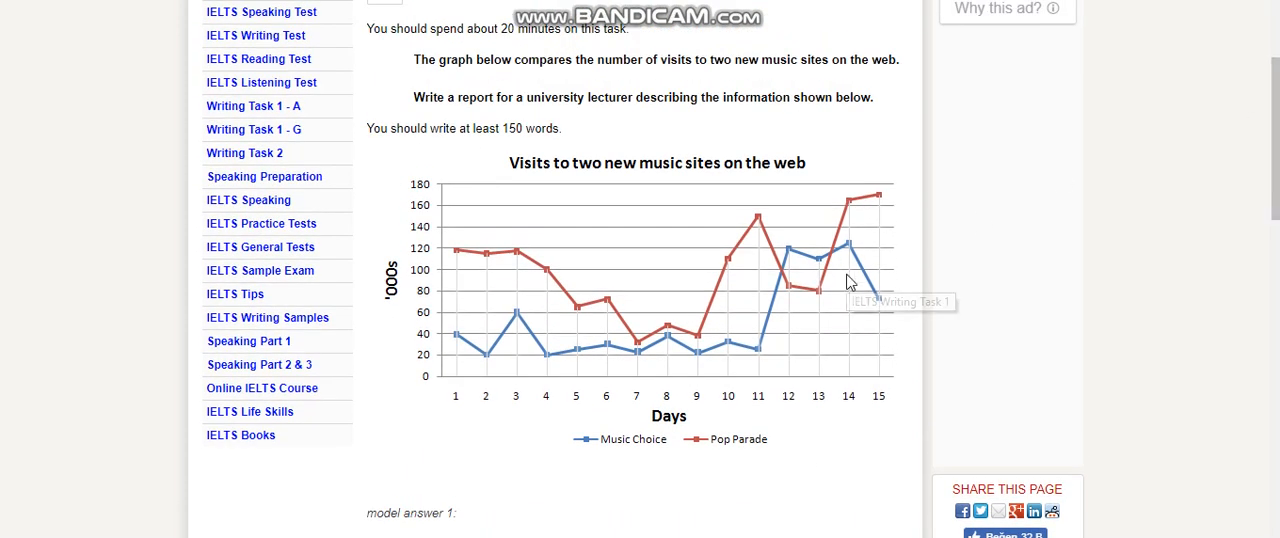
{"action": "mouse_move", "coordinate": [550, 289]}
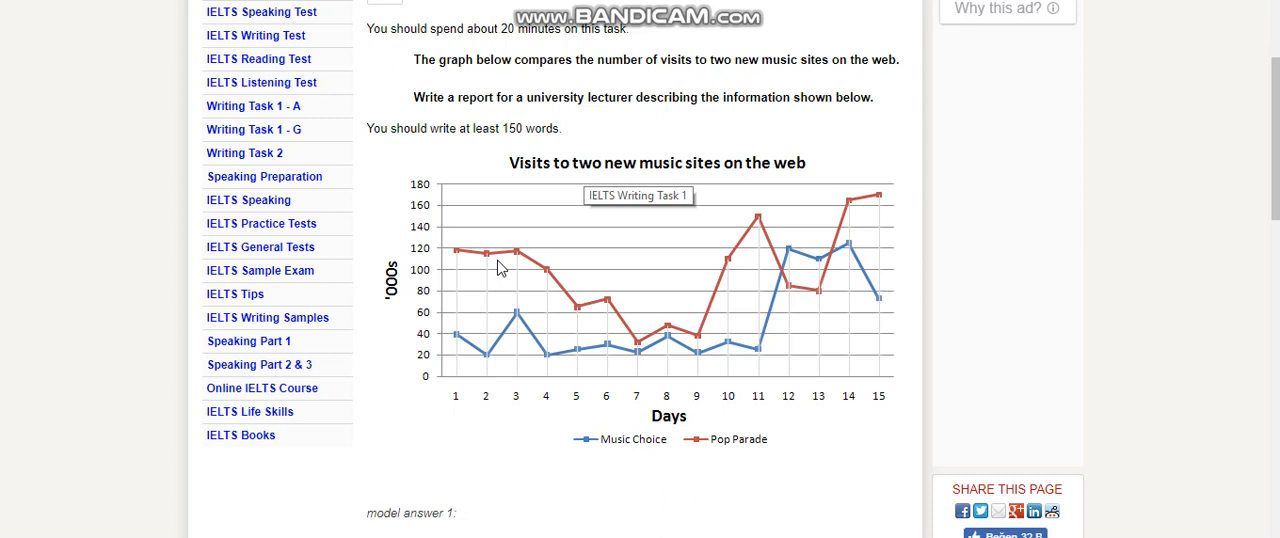
{"action": "mouse_move", "coordinate": [525, 253]}
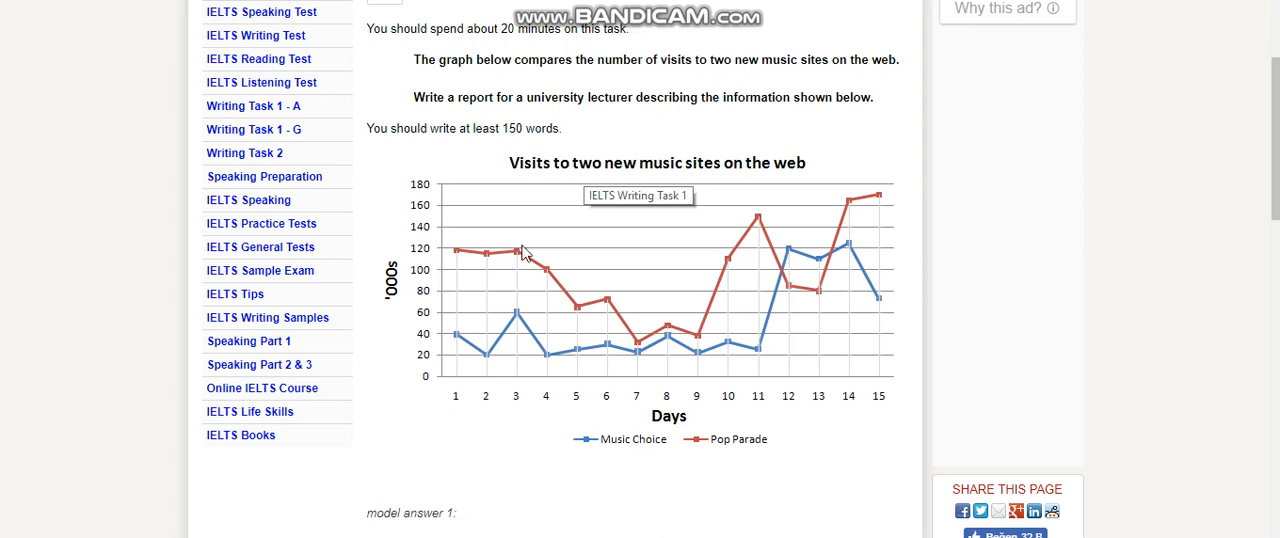
{"action": "mouse_move", "coordinate": [641, 451]}
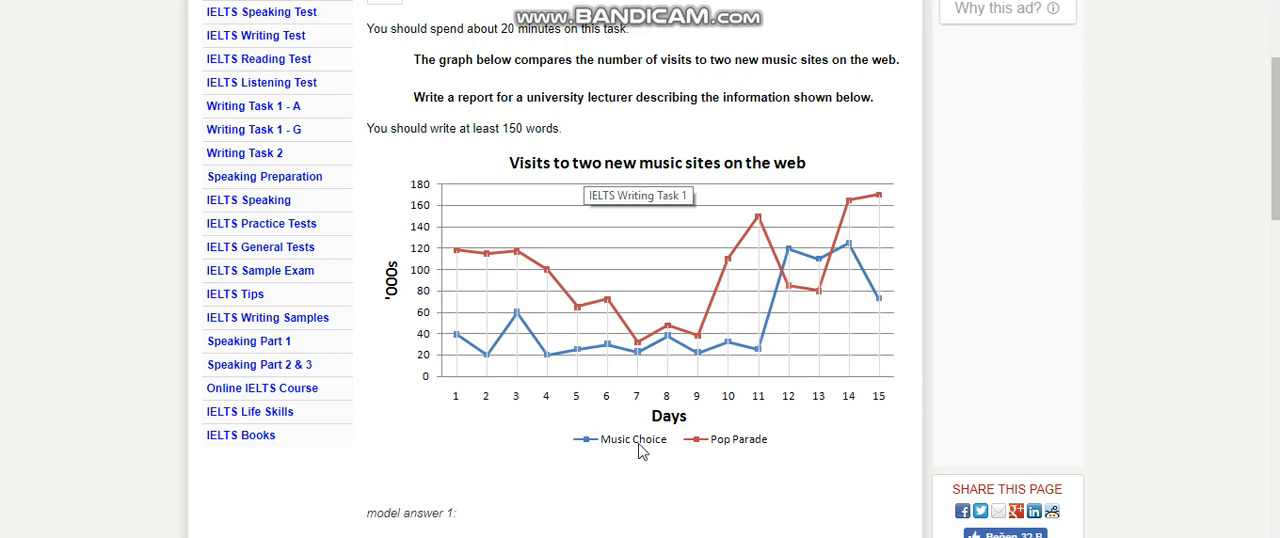
{"action": "mouse_move", "coordinate": [662, 404]}
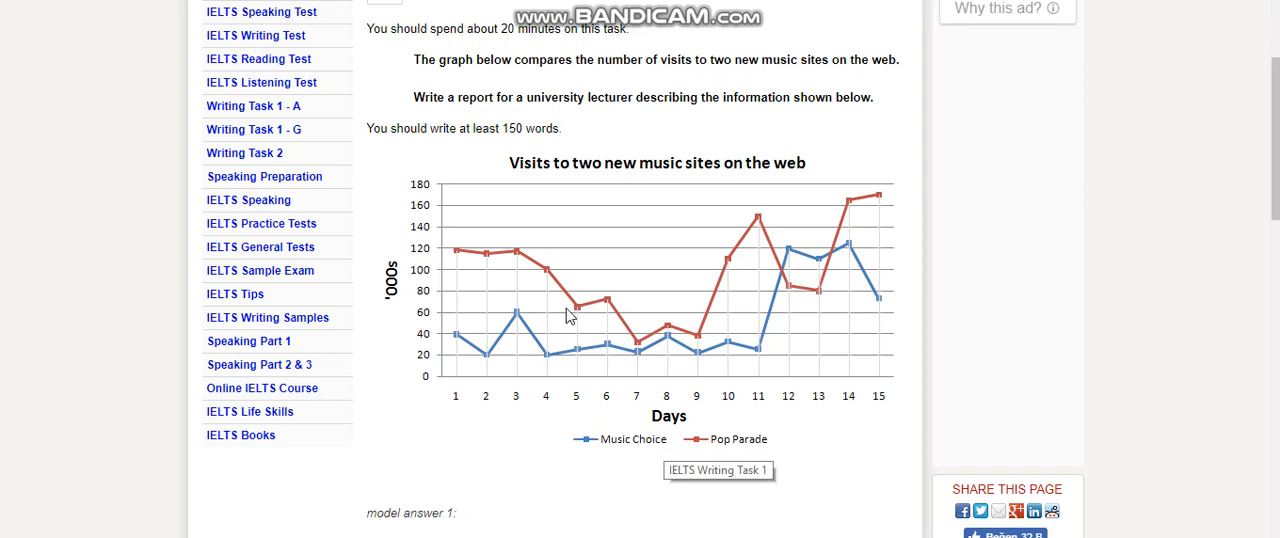
{"action": "mouse_move", "coordinate": [728, 449]}
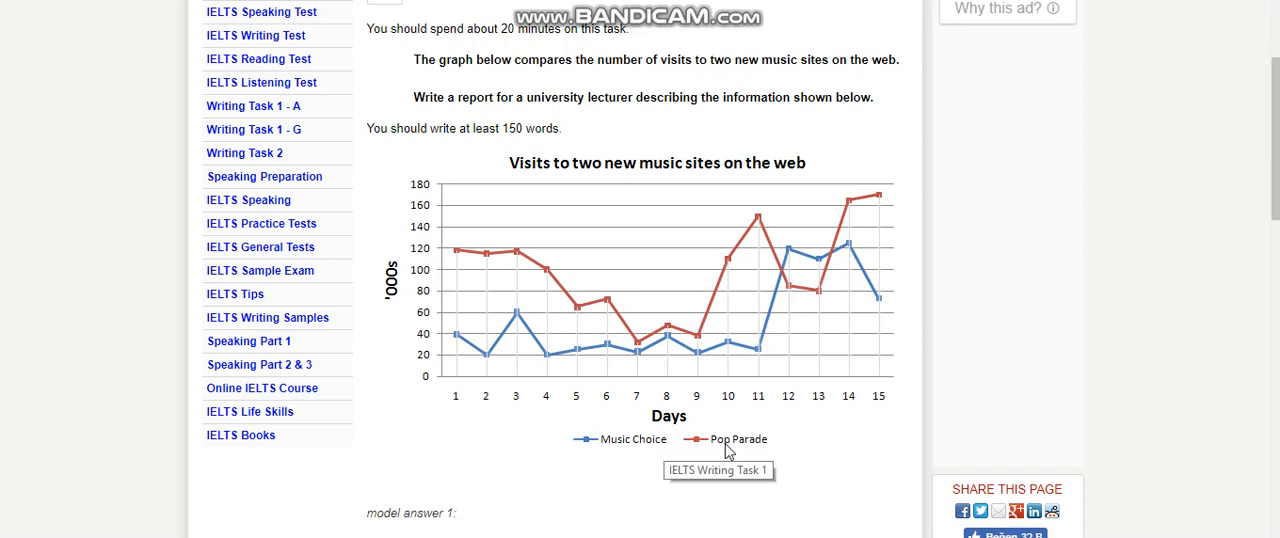
{"action": "mouse_move", "coordinate": [411, 298]}
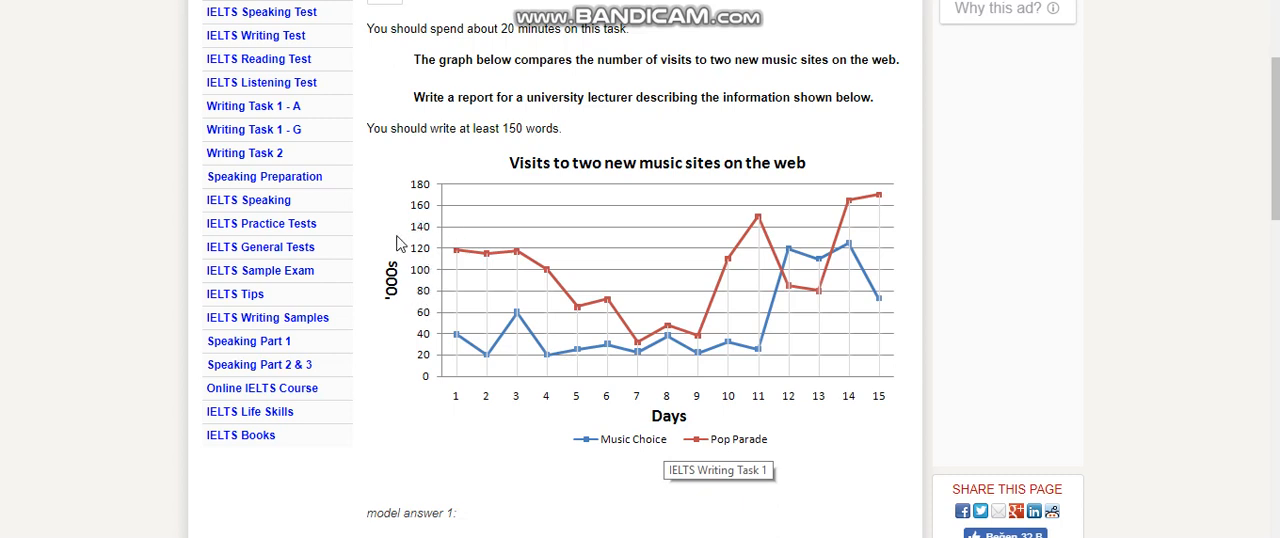
{"action": "mouse_move", "coordinate": [449, 390]}
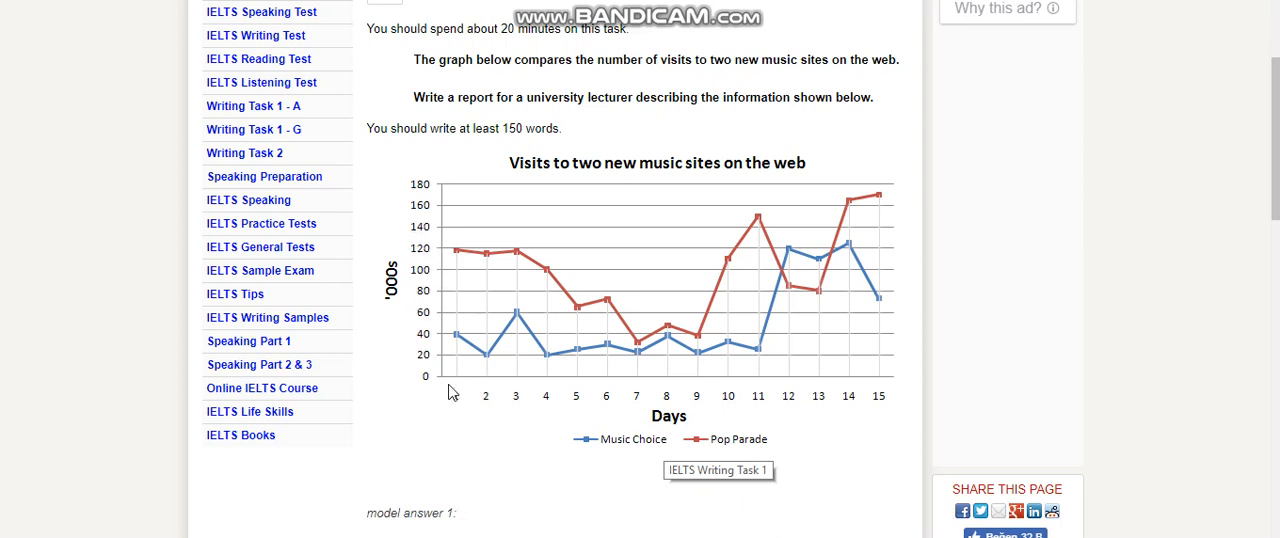
{"action": "mouse_move", "coordinate": [890, 395]}
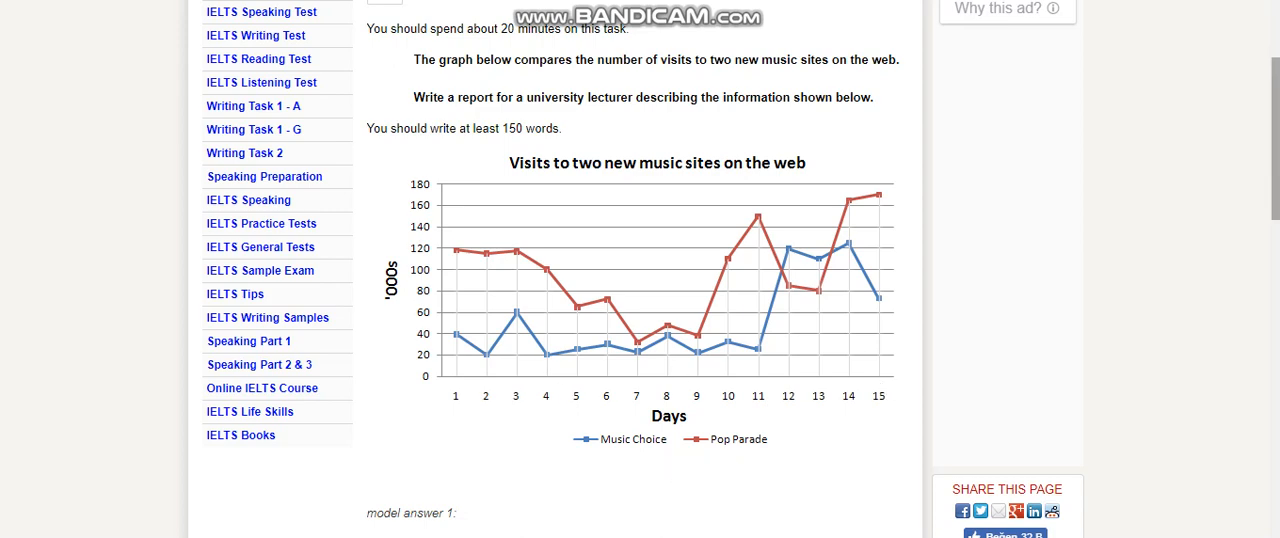
Scroll up to the task heading, then down past the graph to model answer 1's first paragraph.
{"action": "scroll", "scroll_direction": "down", "scroll_amount": 3}
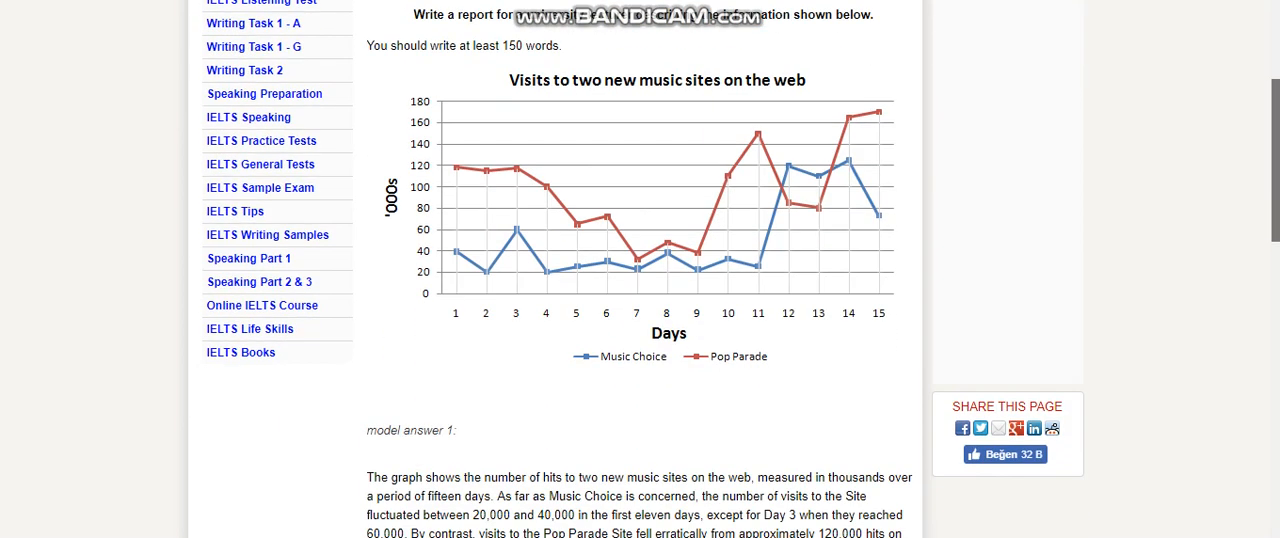
{"action": "scroll", "scroll_direction": "up", "scroll_amount": 3}
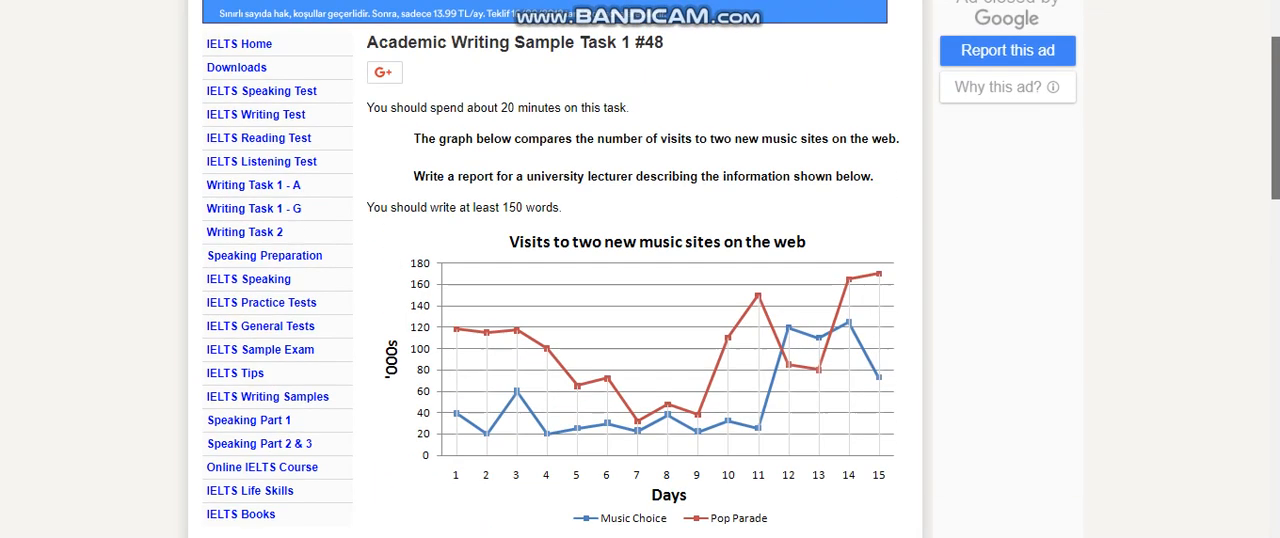
{"action": "scroll", "scroll_direction": "down", "scroll_amount": 3}
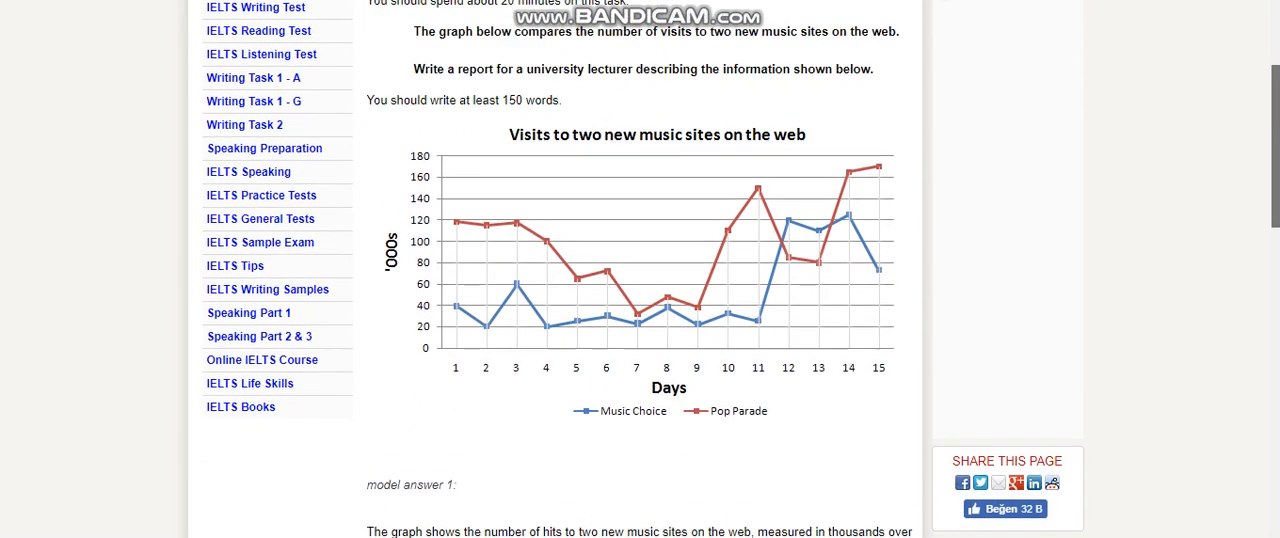
{"action": "scroll", "scroll_direction": "down", "scroll_amount": 3}
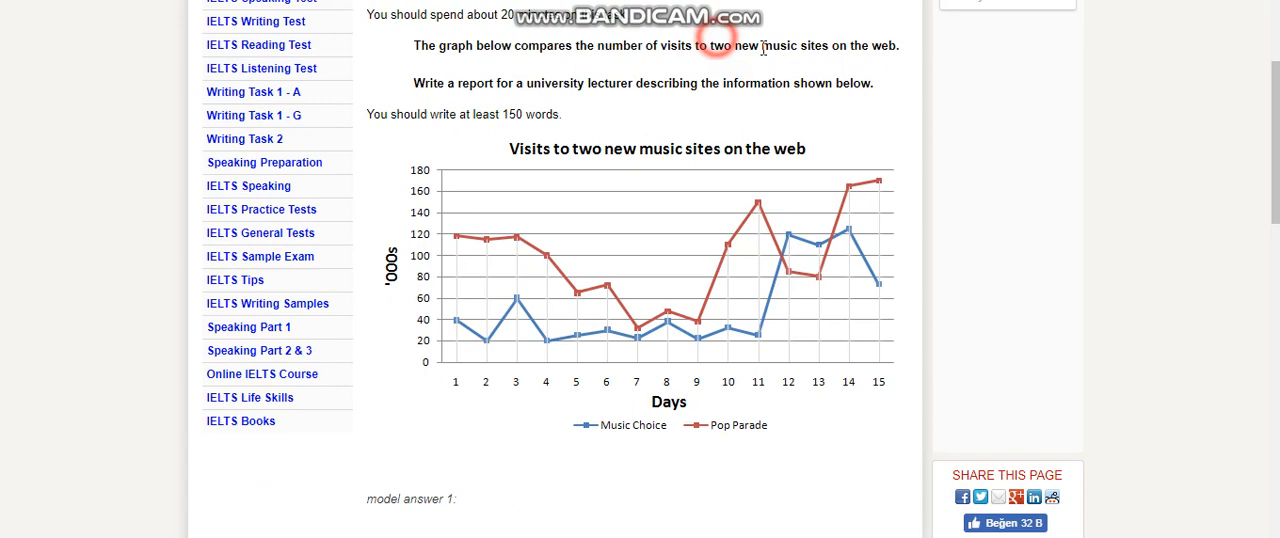
{"action": "scroll", "scroll_direction": "down", "scroll_amount": 3}
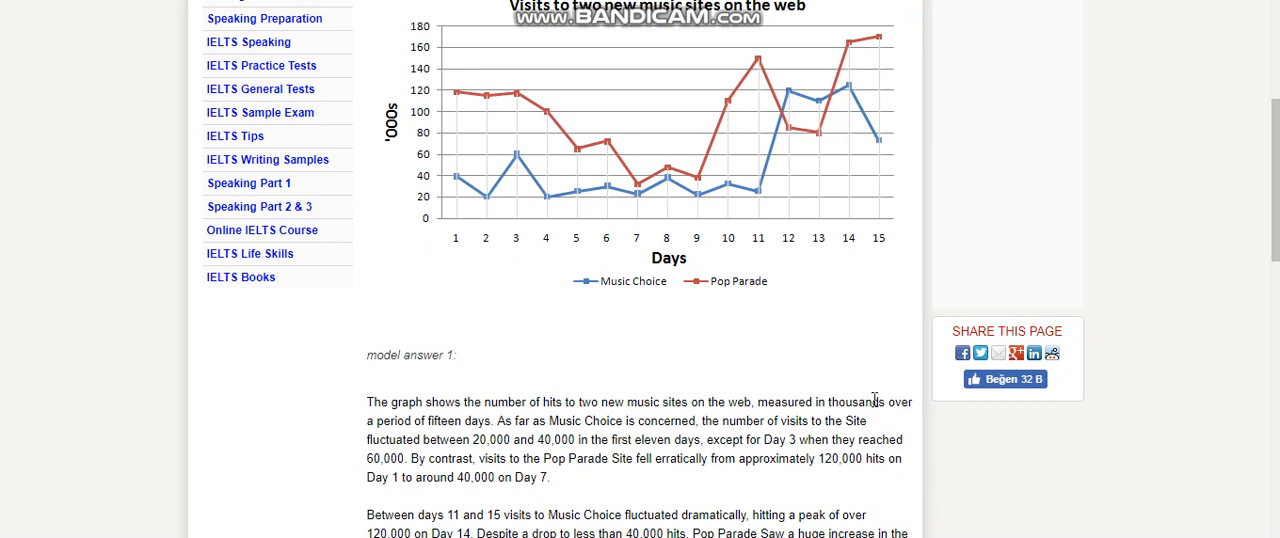
{"action": "mouse_move", "coordinate": [613, 237]}
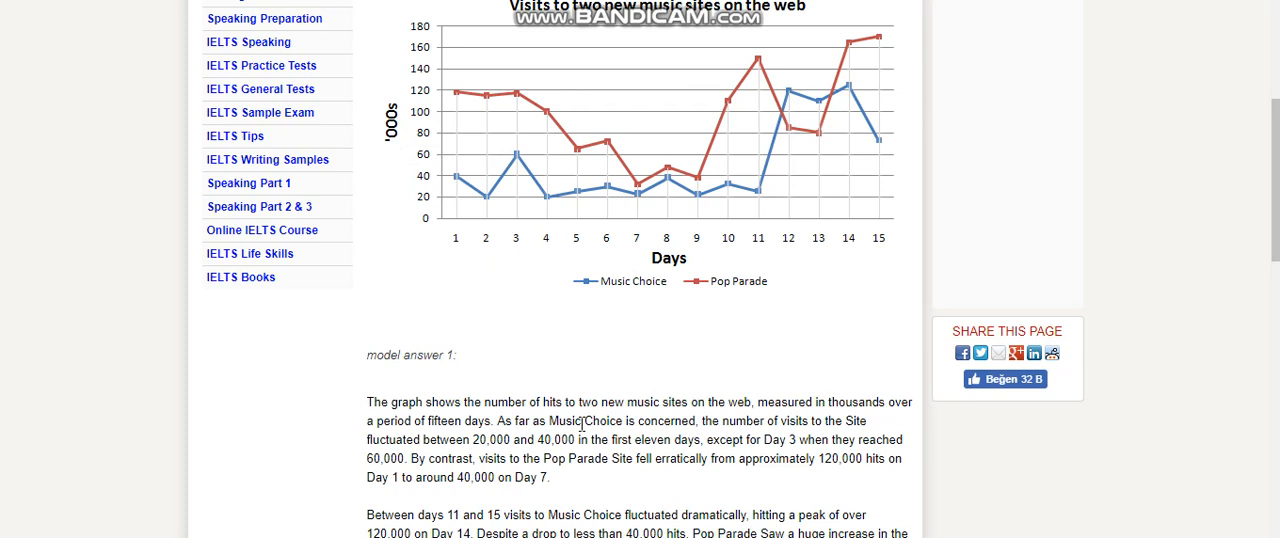
{"action": "mouse_move", "coordinate": [762, 420]}
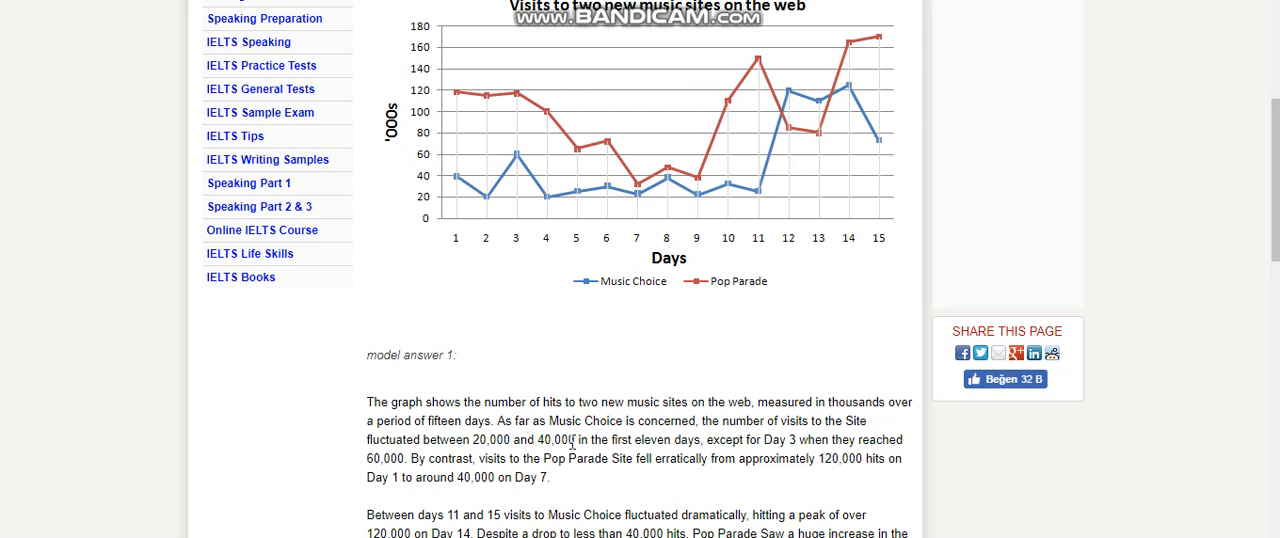
{"action": "mouse_move", "coordinate": [613, 443]}
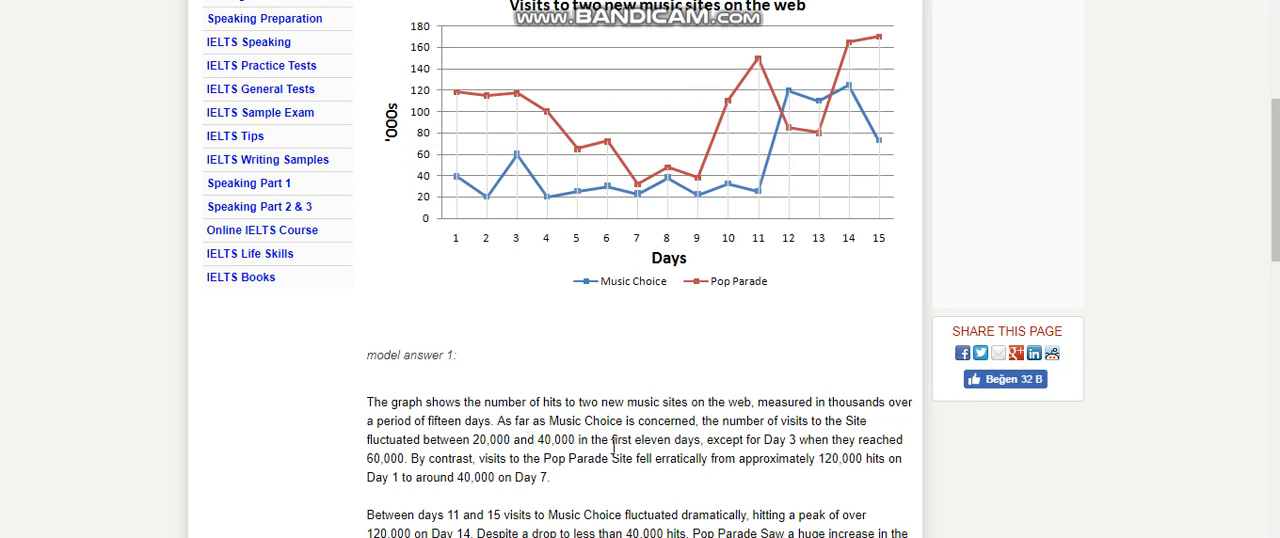
{"action": "mouse_move", "coordinate": [766, 240]}
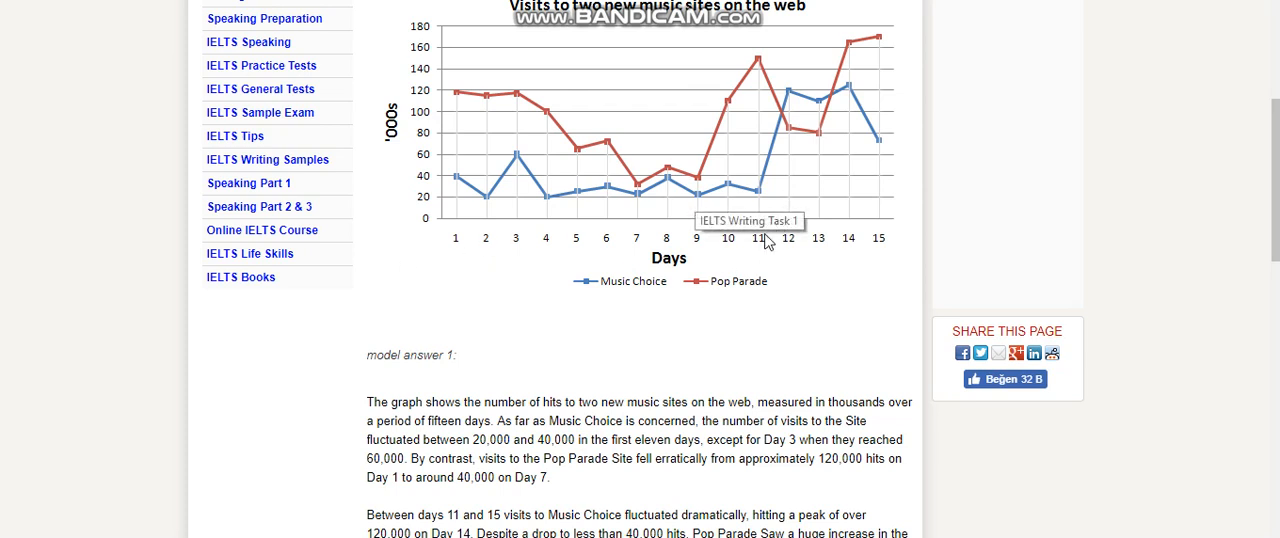
{"action": "mouse_move", "coordinate": [452, 205]}
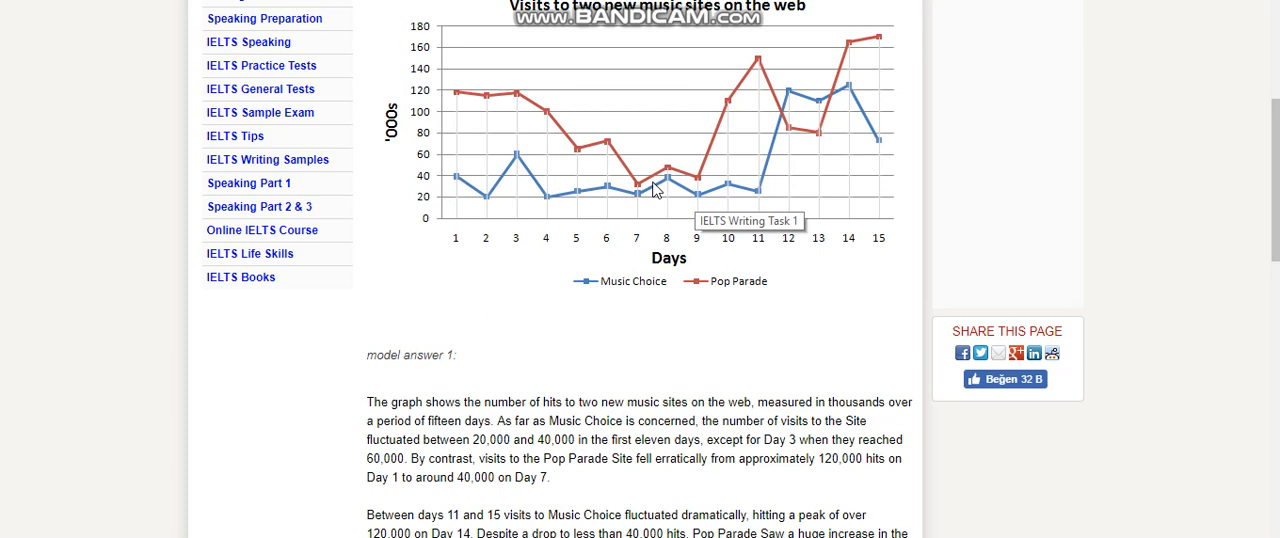
{"action": "mouse_move", "coordinate": [613, 193]}
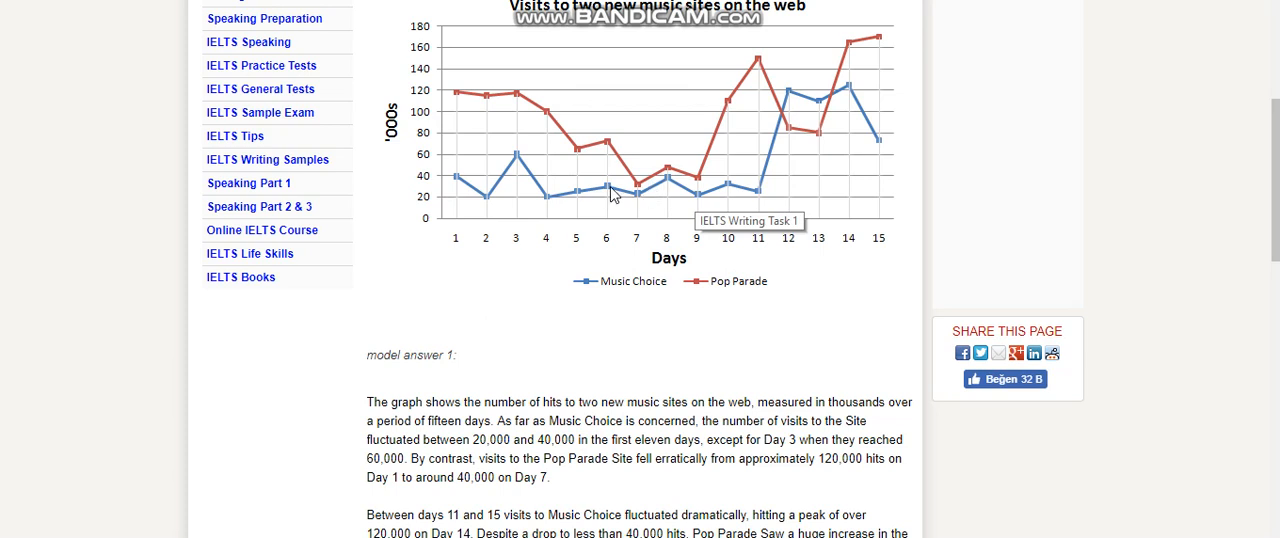
{"action": "mouse_move", "coordinate": [795, 453]}
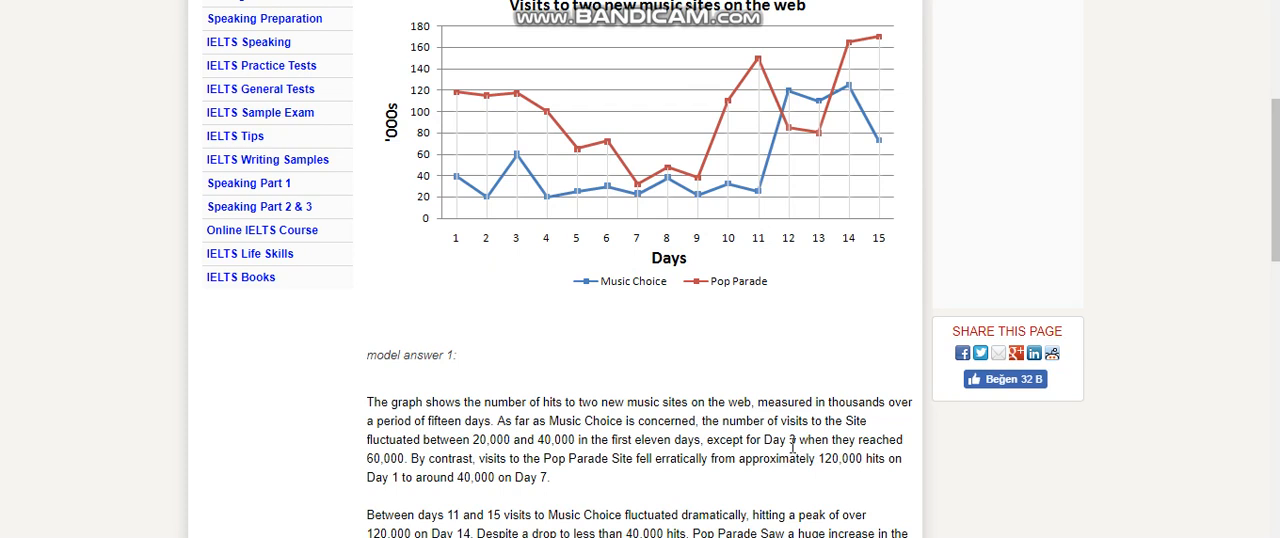
Select the phrase 'first eleven days, except for Day 3', then clear the selection.
{"action": "left_click_drag", "start_coordinate": [610, 439], "coordinate": [745, 439]}
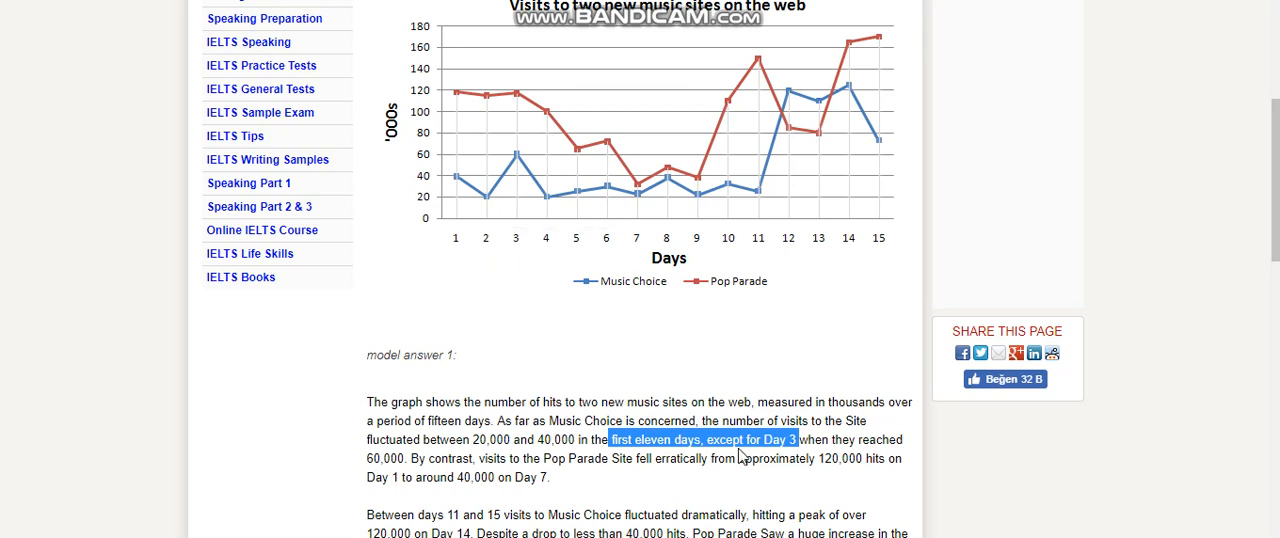
{"action": "left_click", "coordinate": [760, 440]}
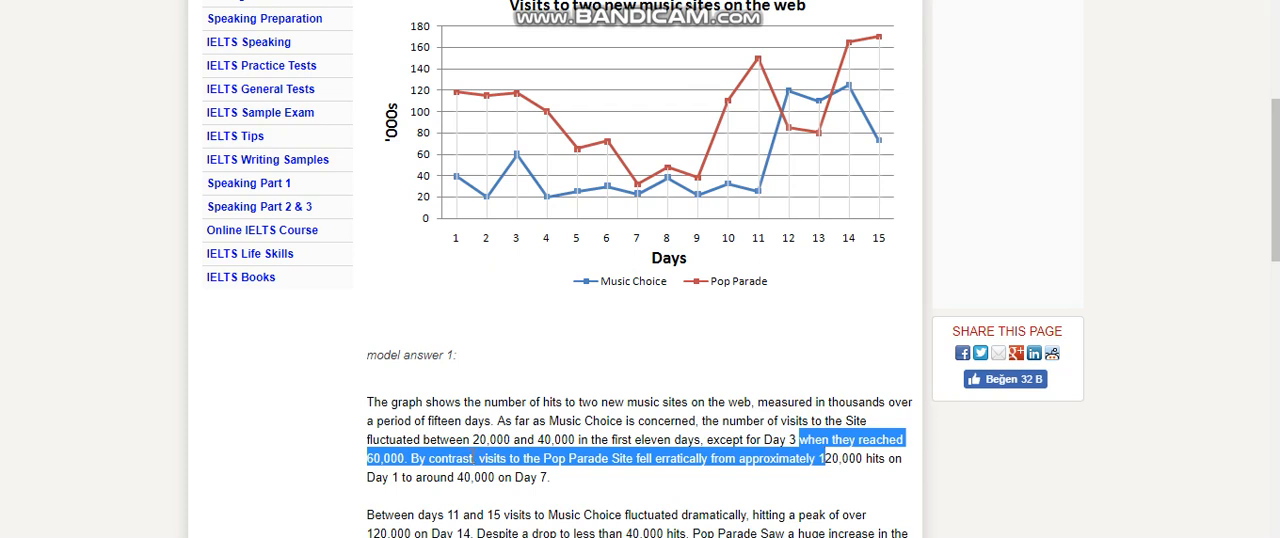
{"action": "mouse_move", "coordinate": [542, 467]}
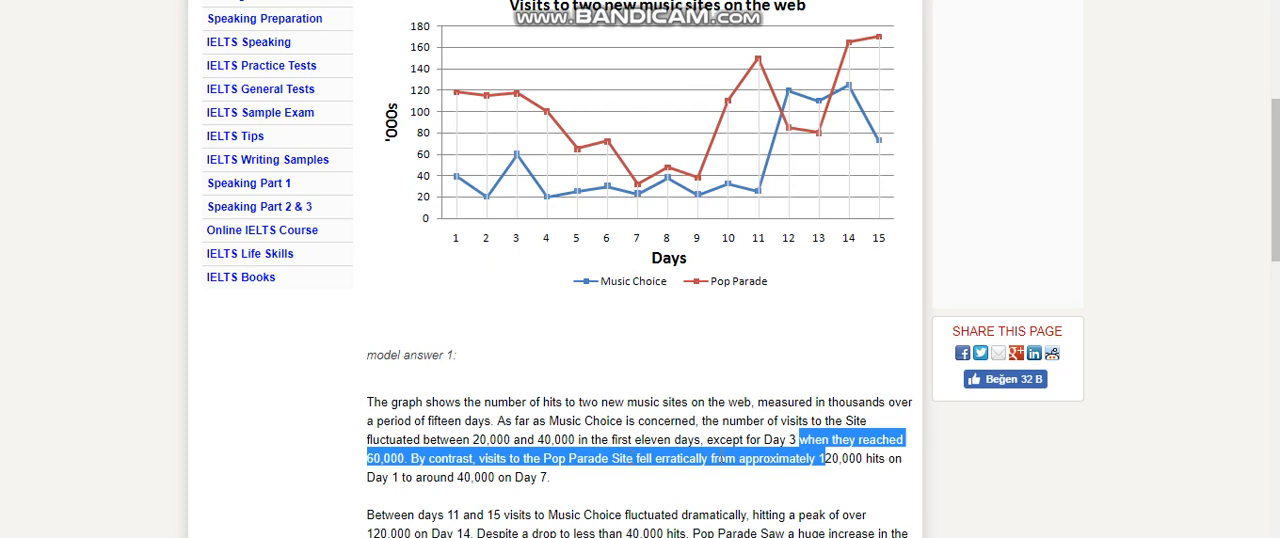
{"action": "mouse_move", "coordinate": [770, 490]}
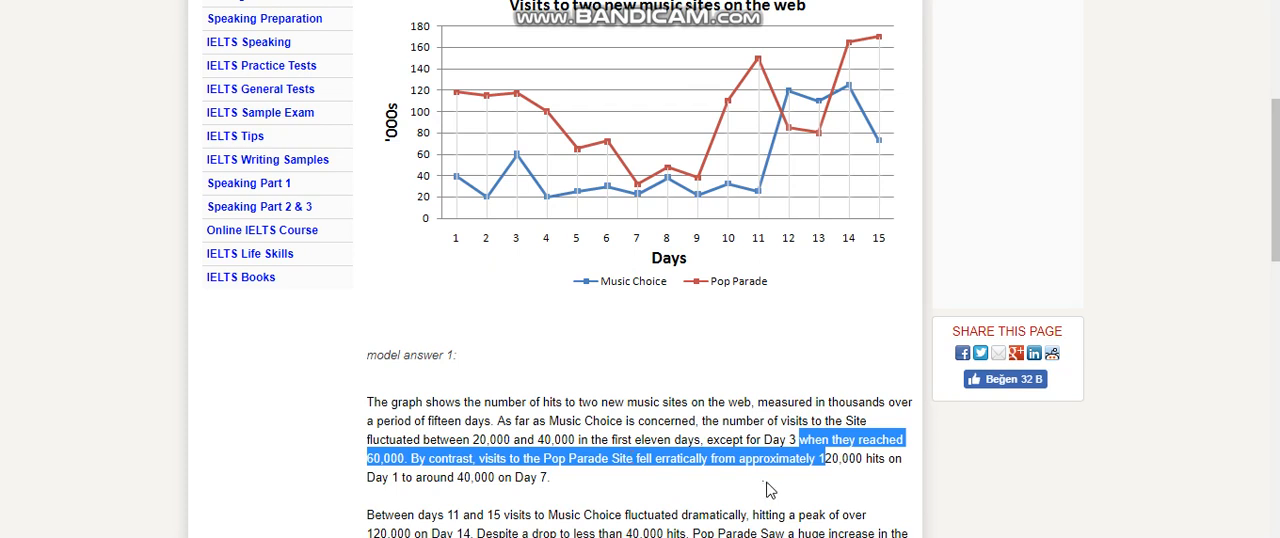
{"action": "mouse_move", "coordinate": [458, 478]}
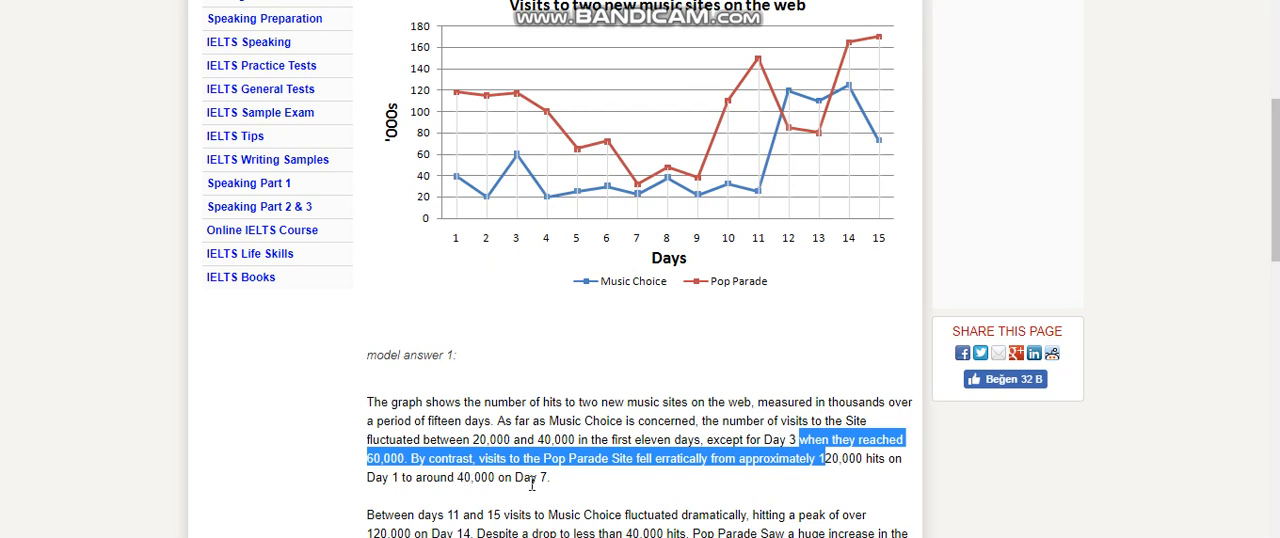
{"action": "mouse_move", "coordinate": [635, 197]}
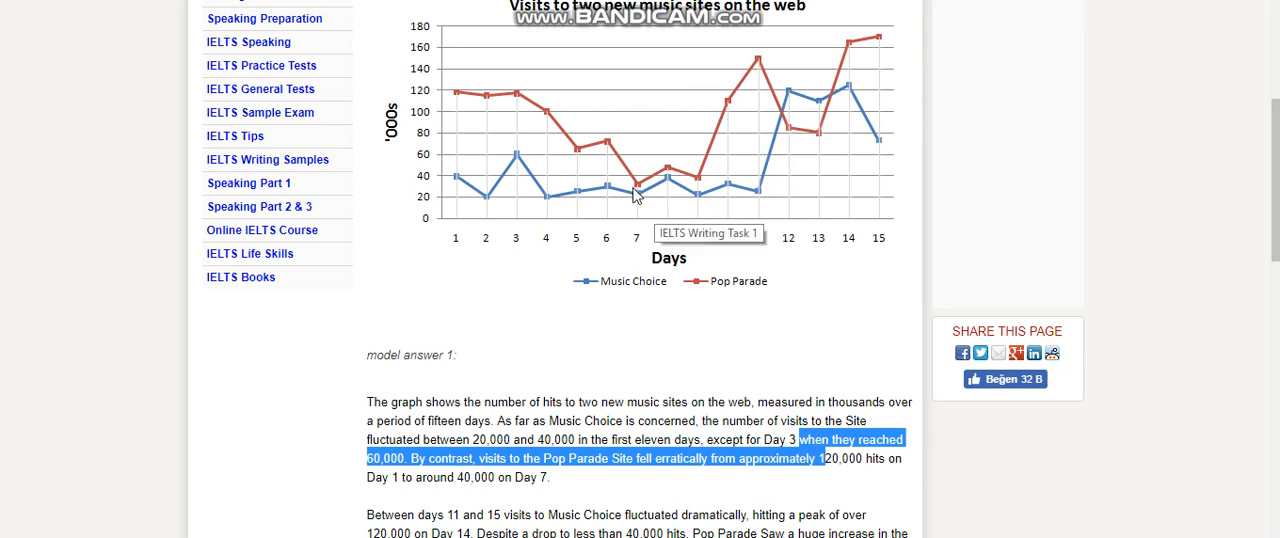
{"action": "mouse_move", "coordinate": [453, 98]}
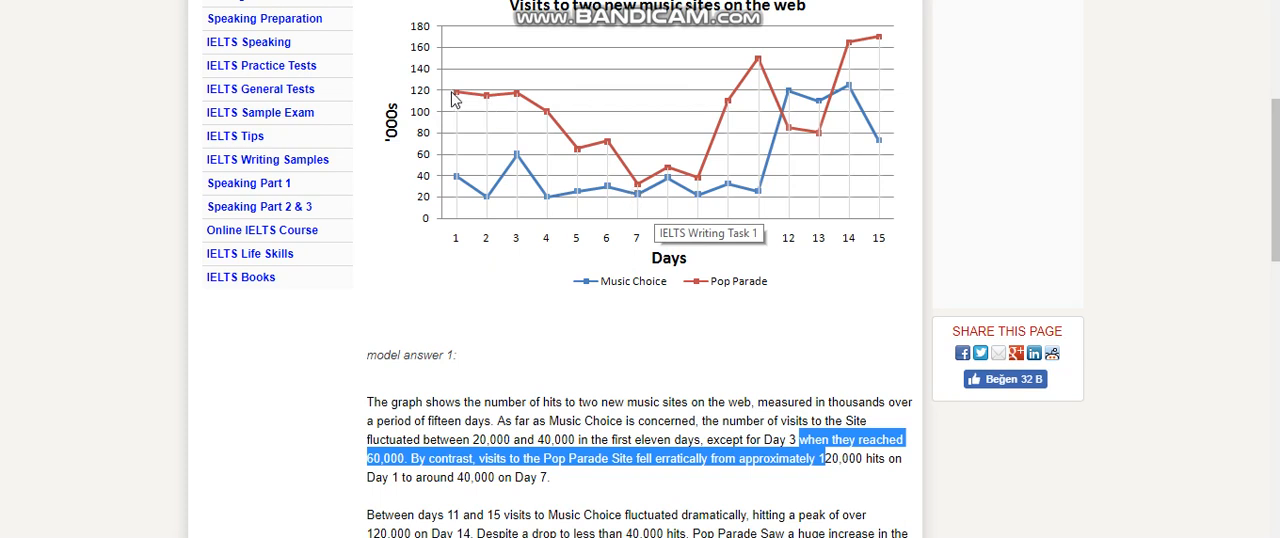
{"action": "mouse_move", "coordinate": [505, 504]}
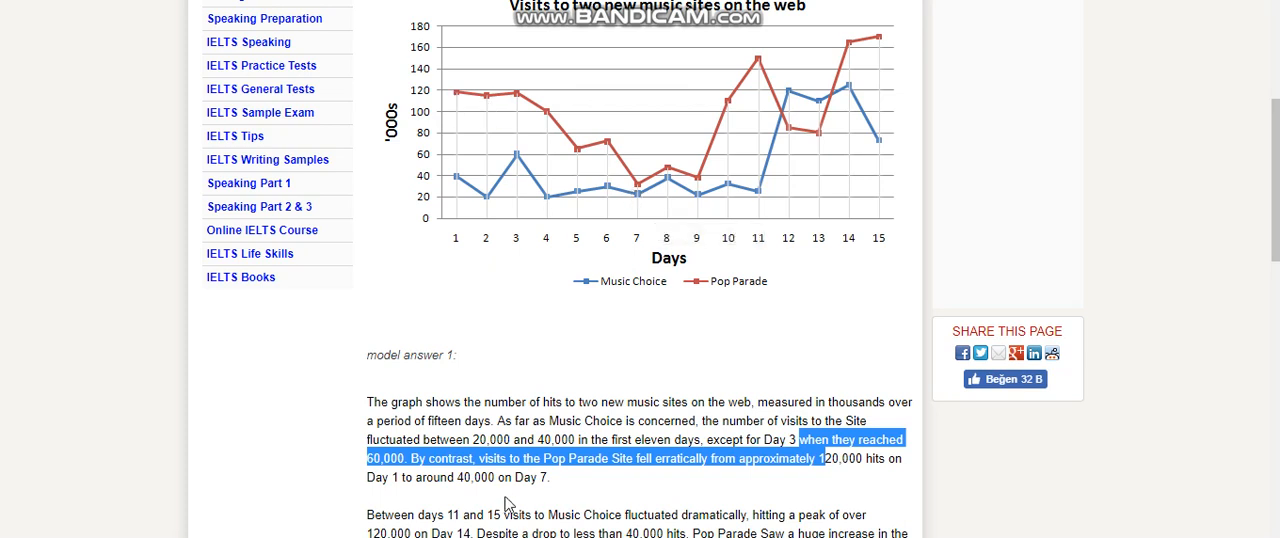
{"action": "mouse_move", "coordinate": [628, 459]}
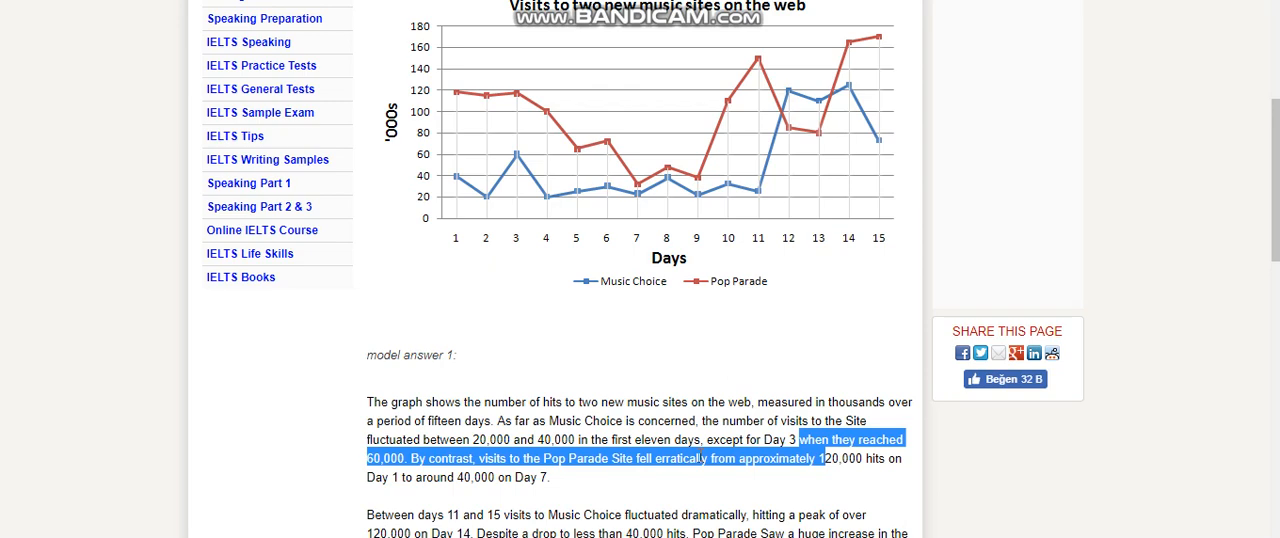
Scroll down through model answer 1 to the Day 3 peak of 60,000 and Pop Parade's erratic fall.
{"action": "scroll", "scroll_direction": "down", "scroll_amount": 3}
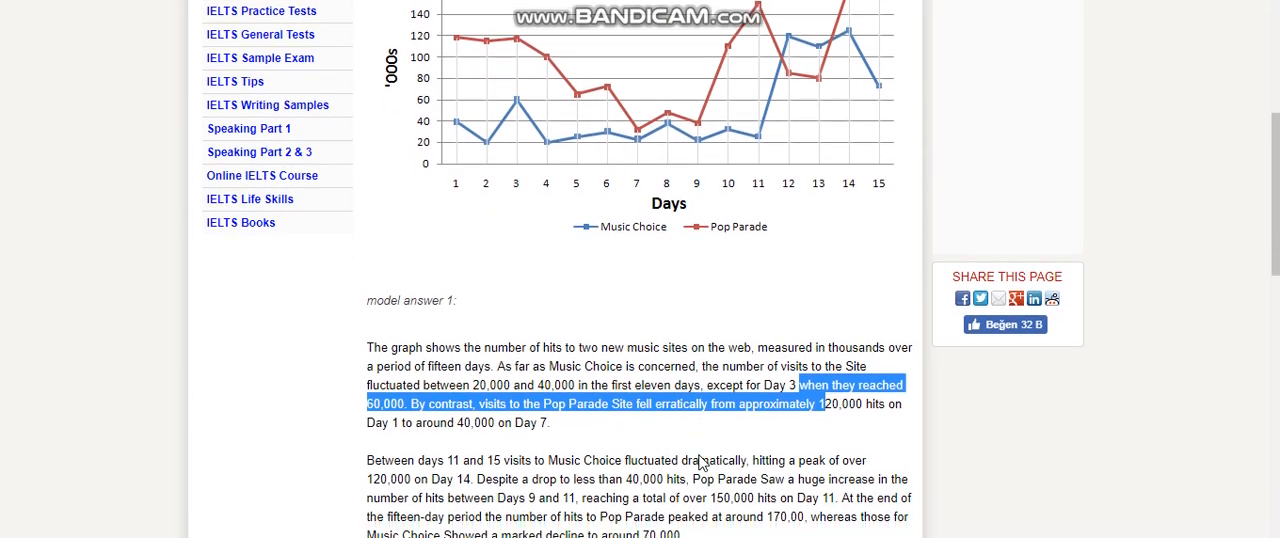
{"action": "scroll", "scroll_direction": "down", "scroll_amount": 3}
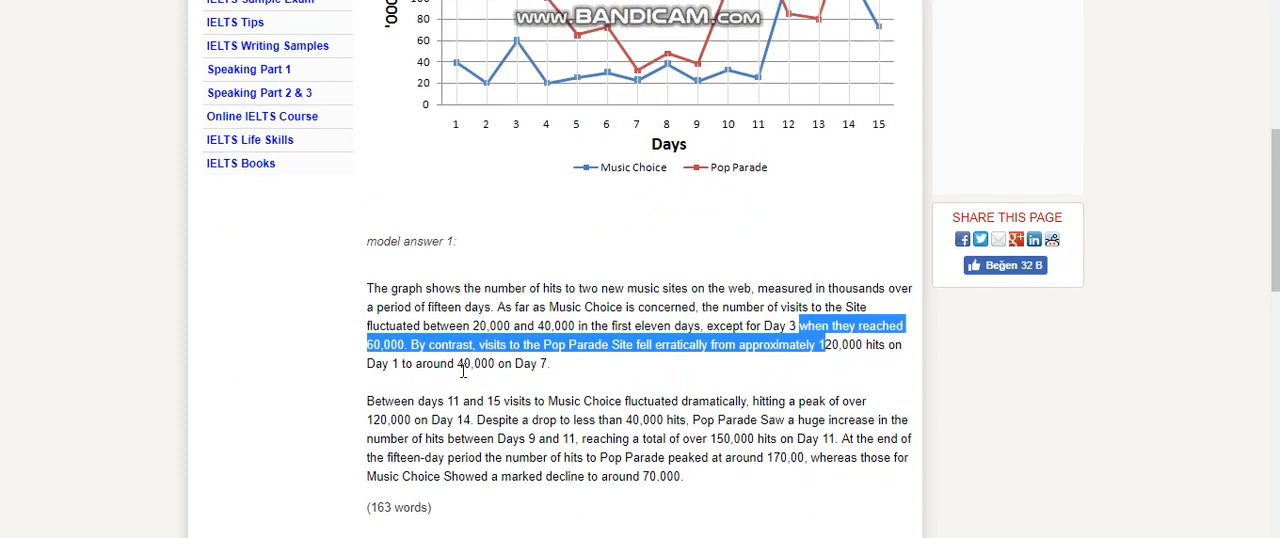
{"action": "mouse_move", "coordinate": [524, 401]}
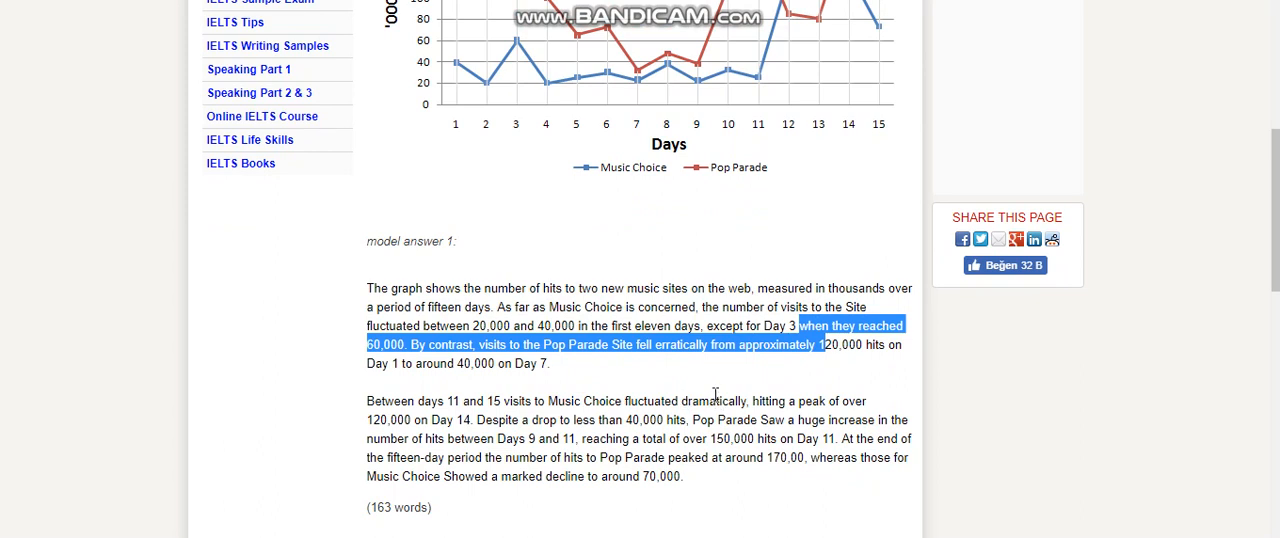
{"action": "mouse_move", "coordinate": [850, 396]}
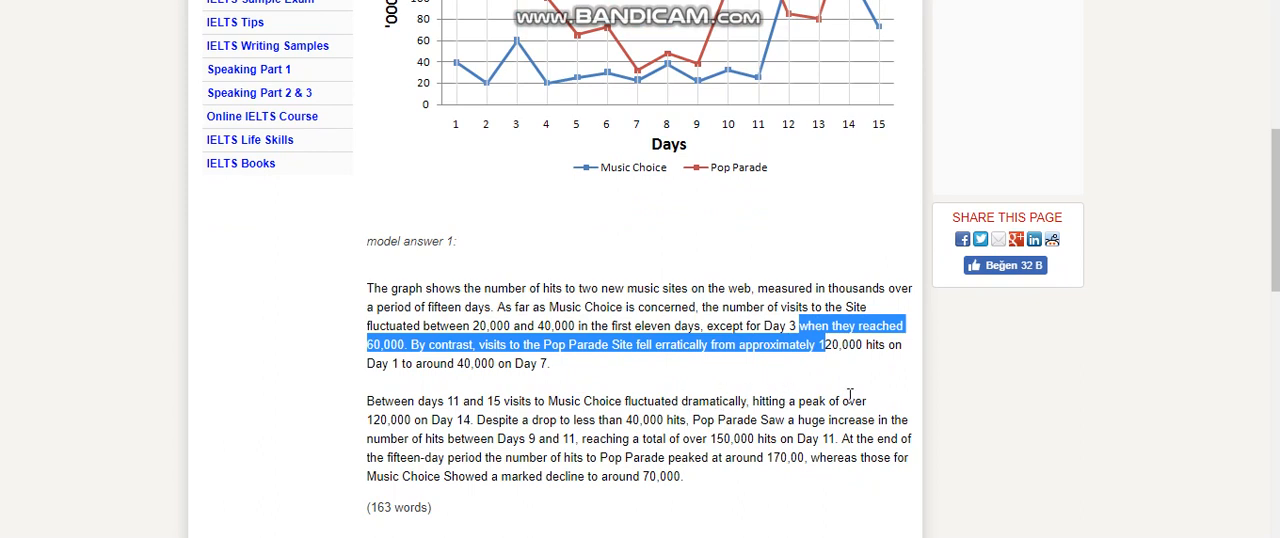
{"action": "mouse_move", "coordinate": [432, 415]}
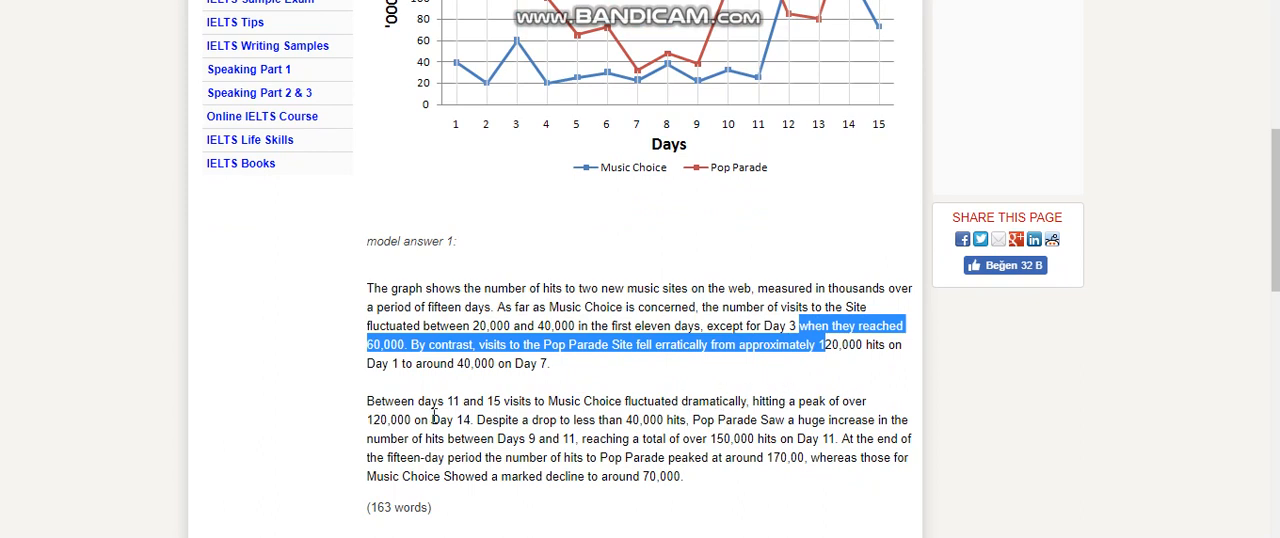
{"action": "scroll", "scroll_direction": "down", "scroll_amount": 3}
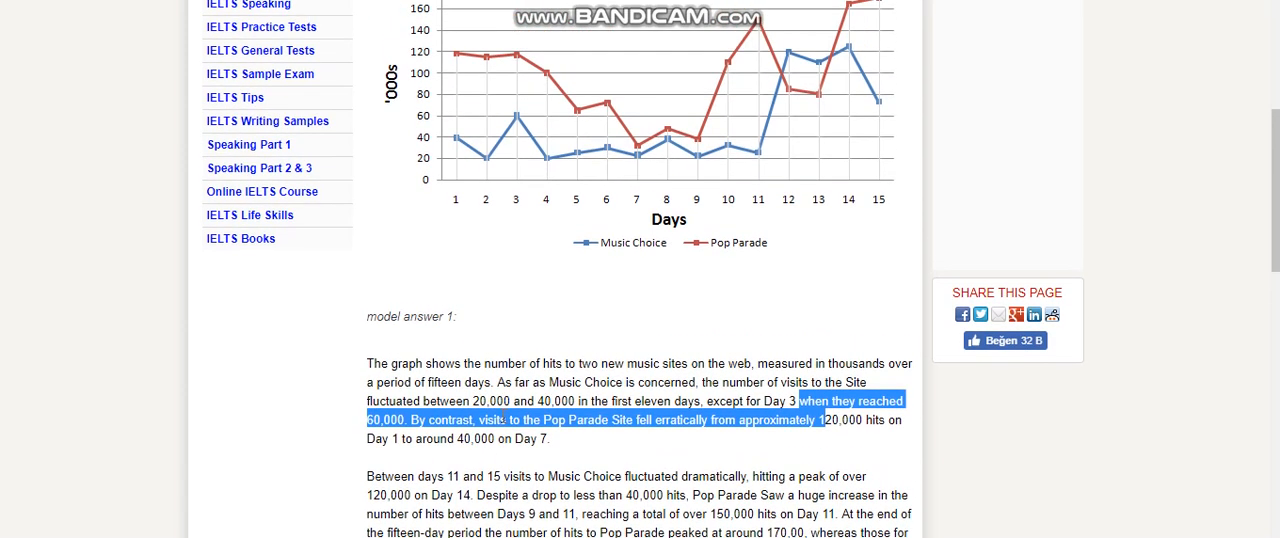
{"action": "mouse_move", "coordinate": [855, 222]}
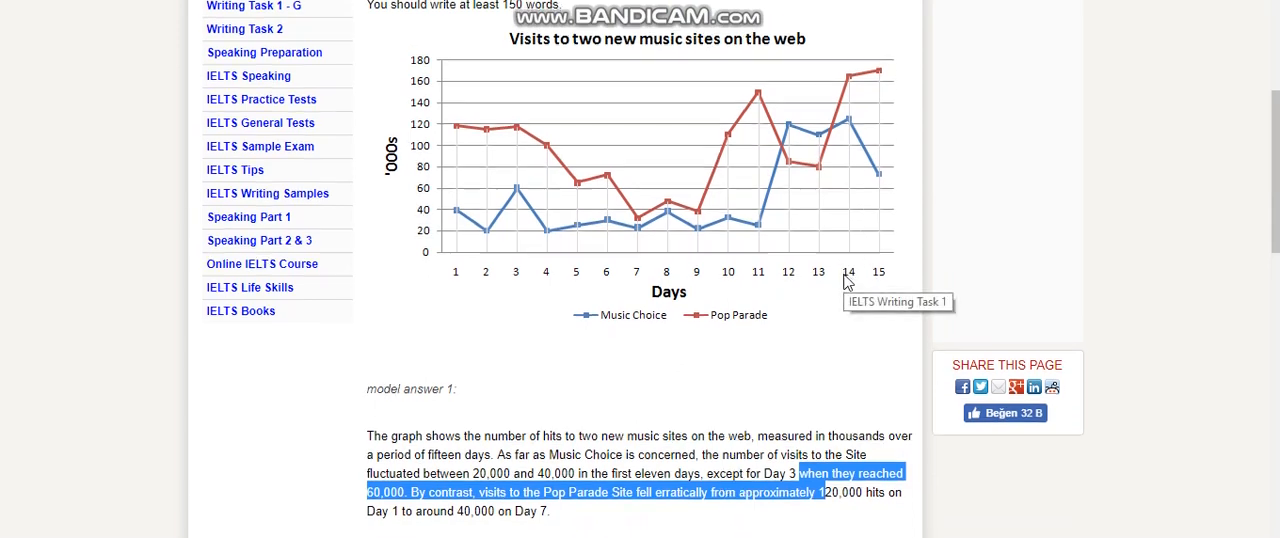
{"action": "scroll", "scroll_direction": "down", "scroll_amount": 3}
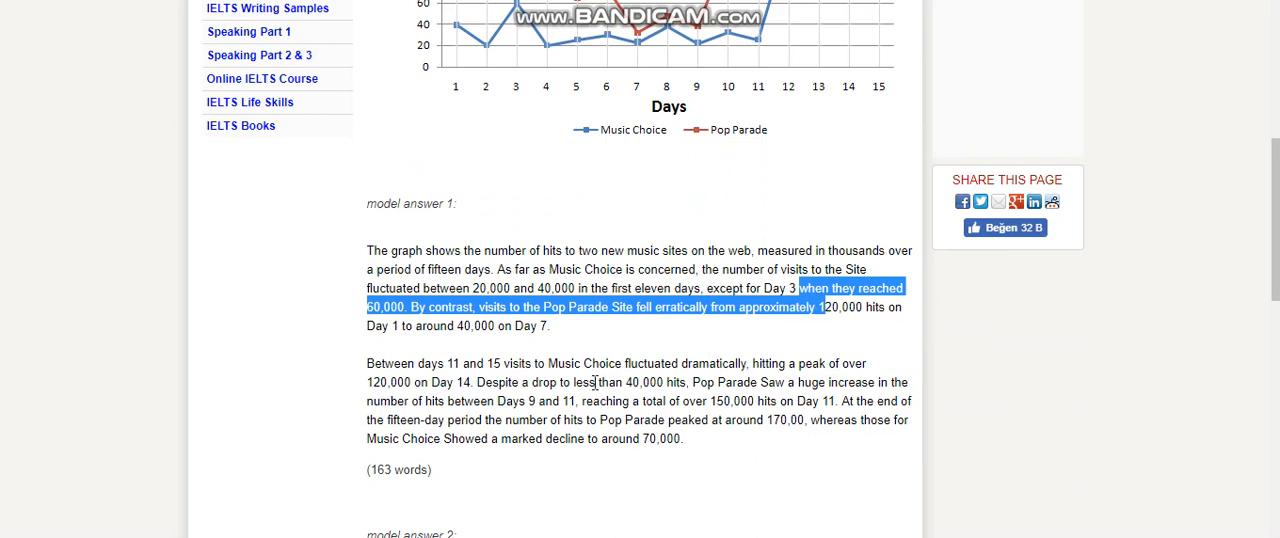
{"action": "mouse_move", "coordinate": [618, 378]}
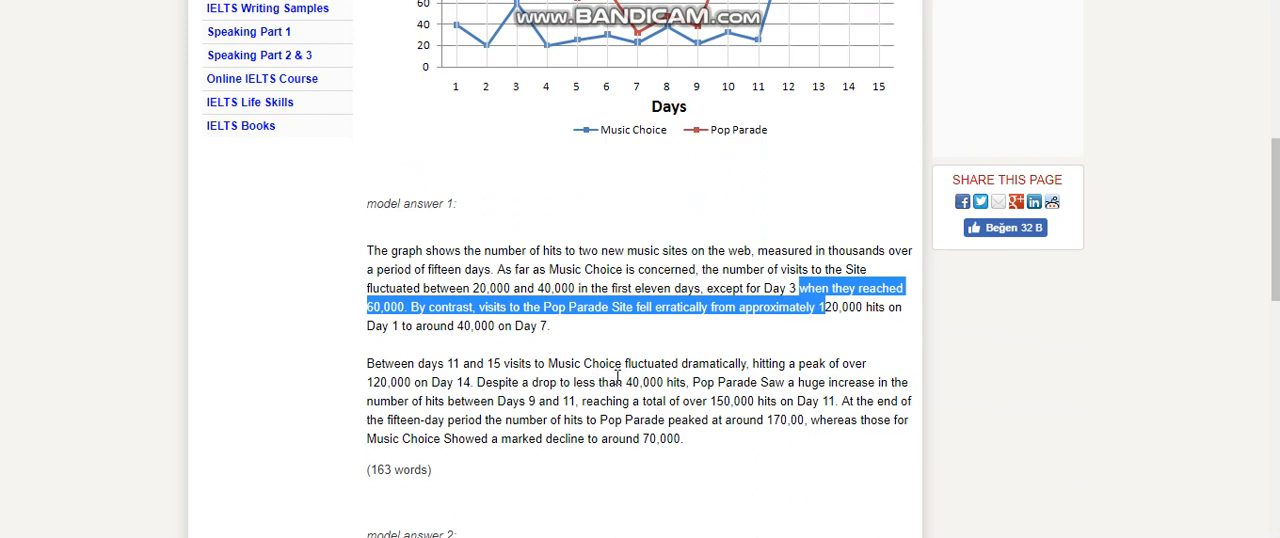
{"action": "mouse_move", "coordinate": [681, 385]}
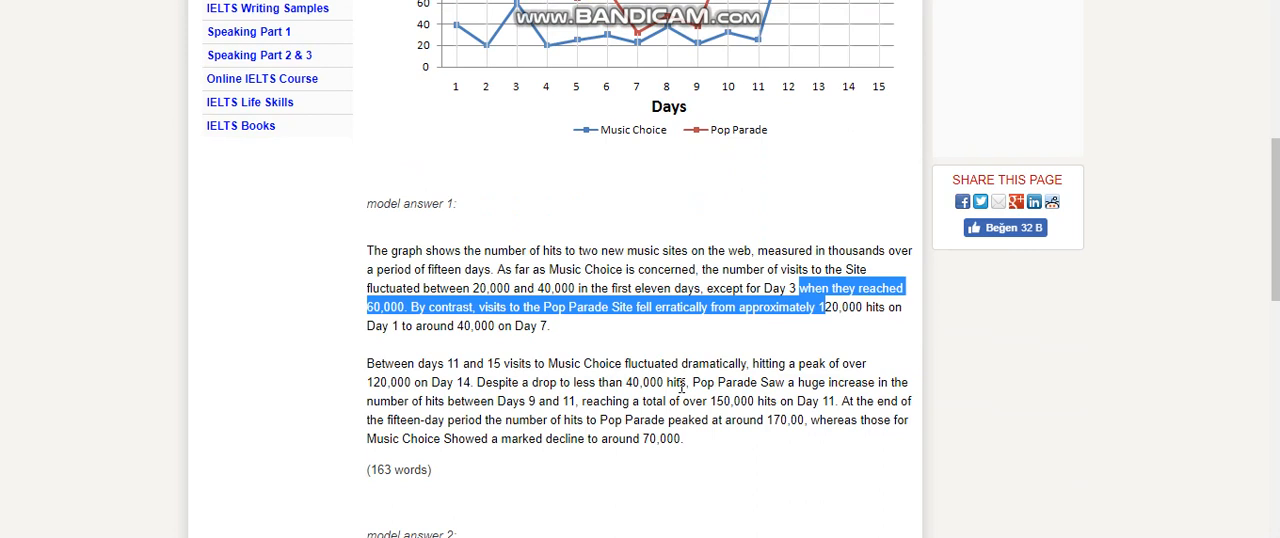
{"action": "mouse_move", "coordinate": [729, 377]}
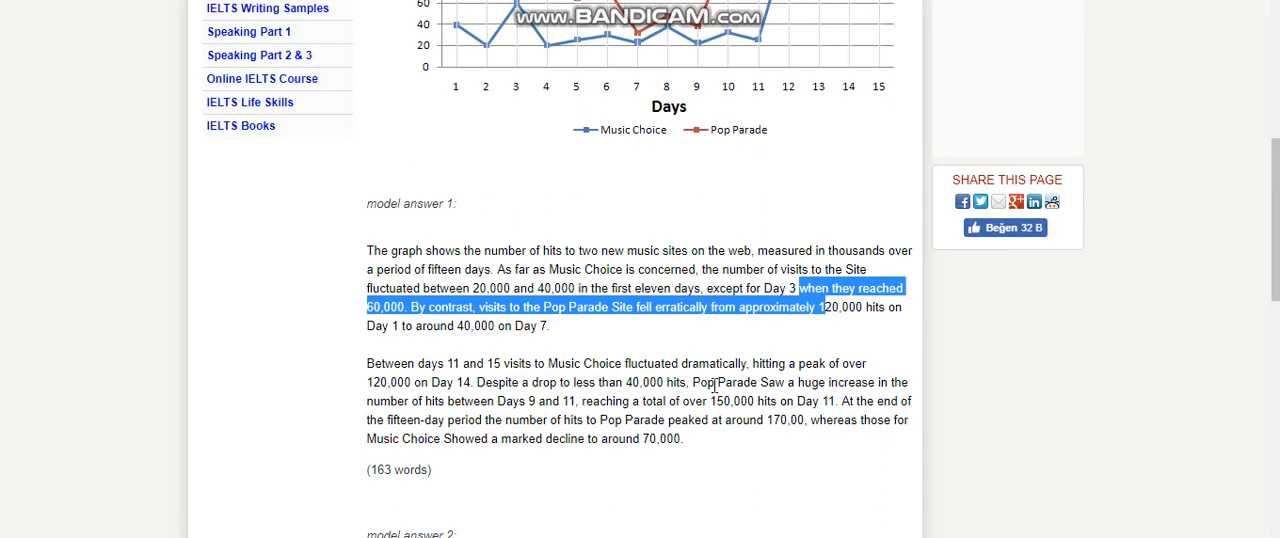
{"action": "scroll", "scroll_direction": "down", "scroll_amount": 3}
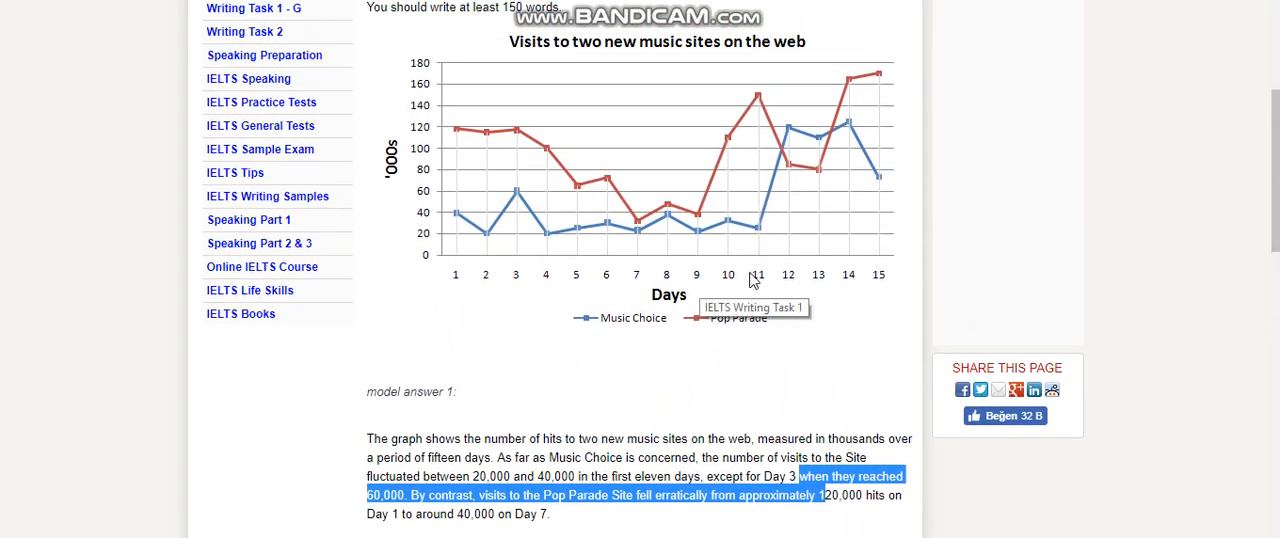
Scroll to Pop Parade's huge increase between Days 9 and 11, peaking around 170,000.
{"action": "scroll", "scroll_direction": "down", "scroll_amount": 3}
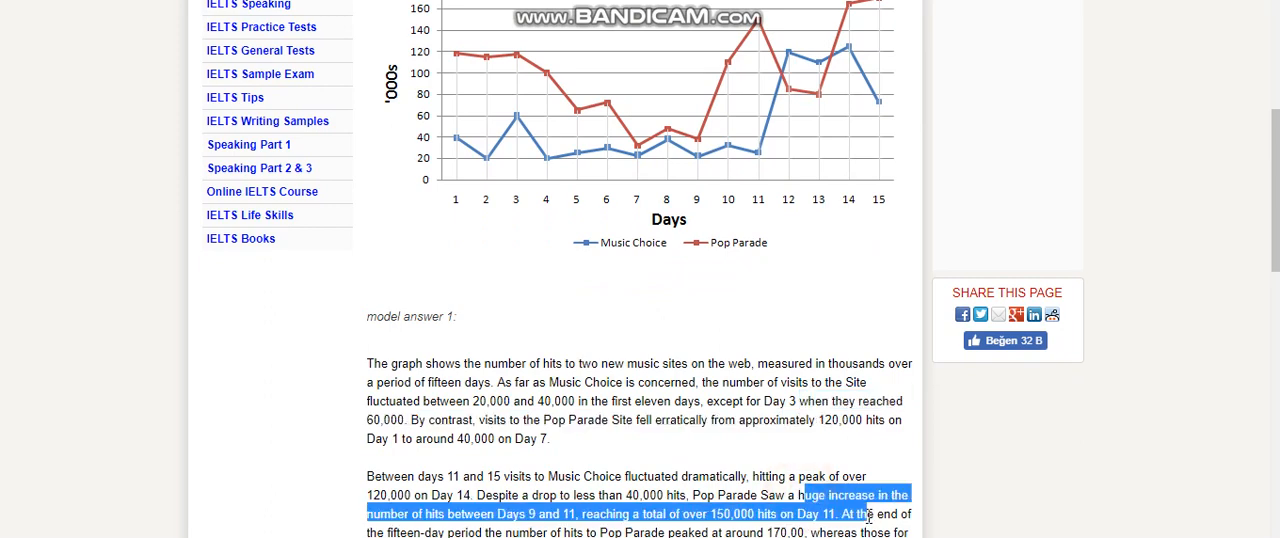
{"action": "scroll", "scroll_direction": "down", "scroll_amount": 3}
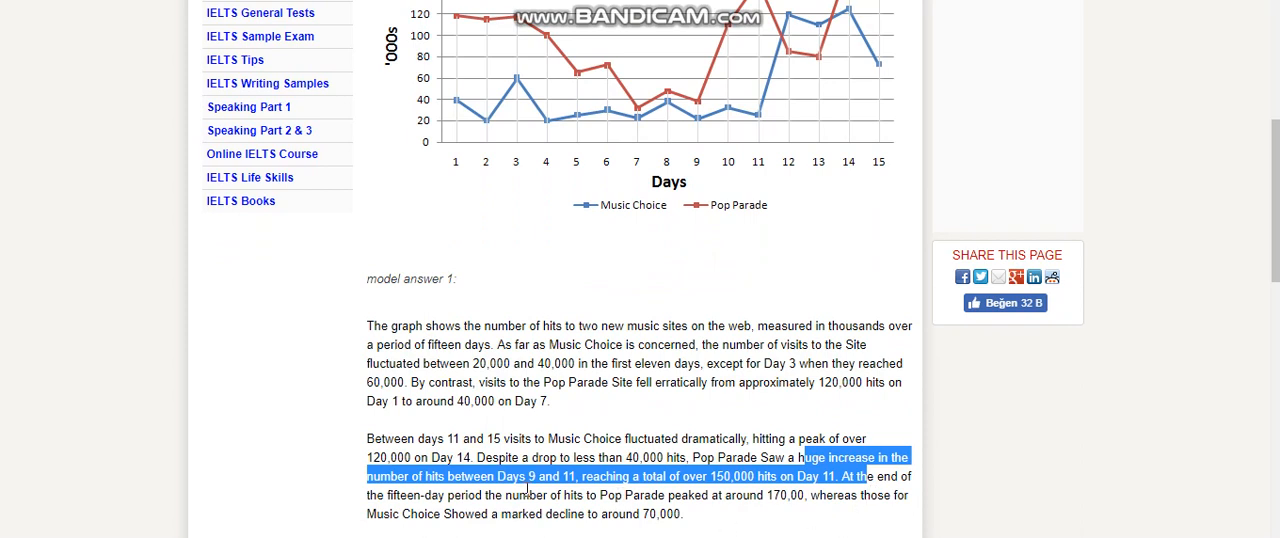
{"action": "mouse_move", "coordinate": [600, 491]}
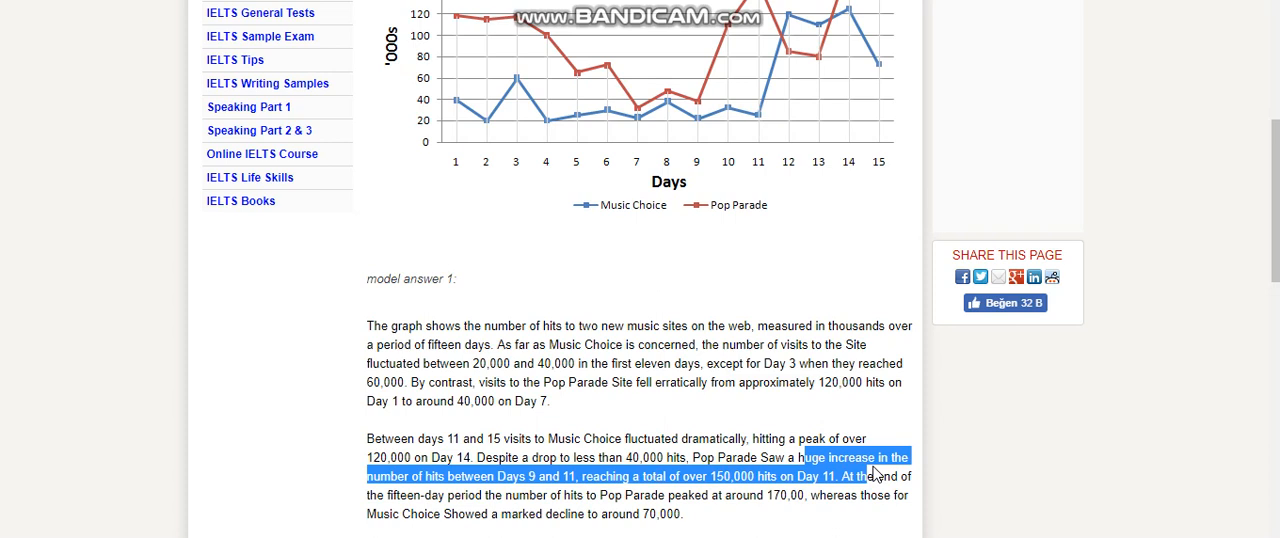
{"action": "mouse_move", "coordinate": [845, 500]}
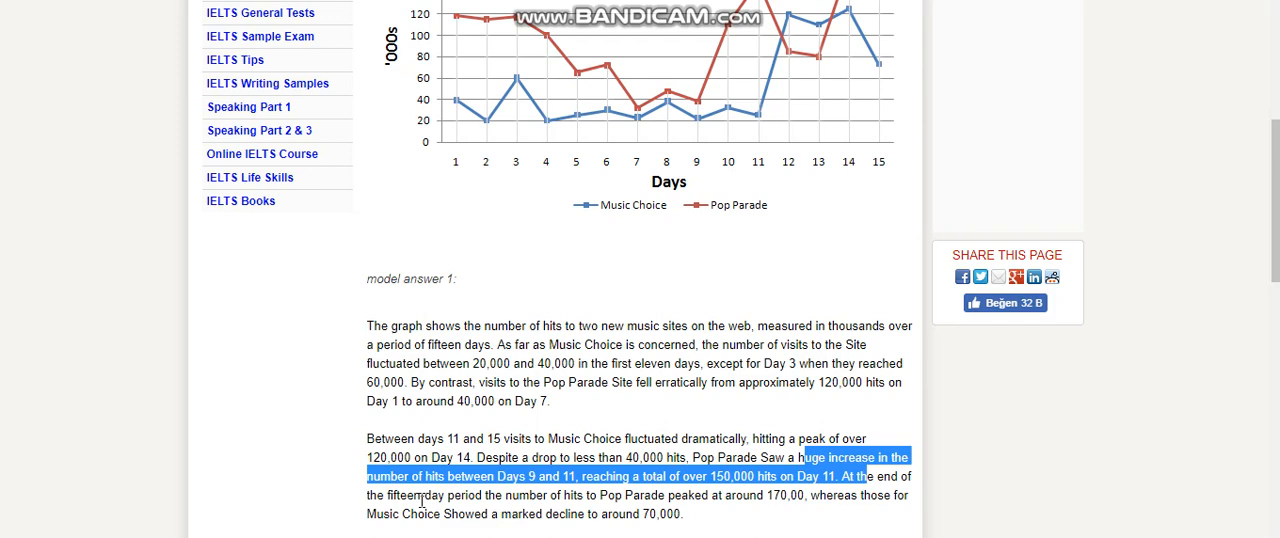
{"action": "mouse_move", "coordinate": [658, 197]}
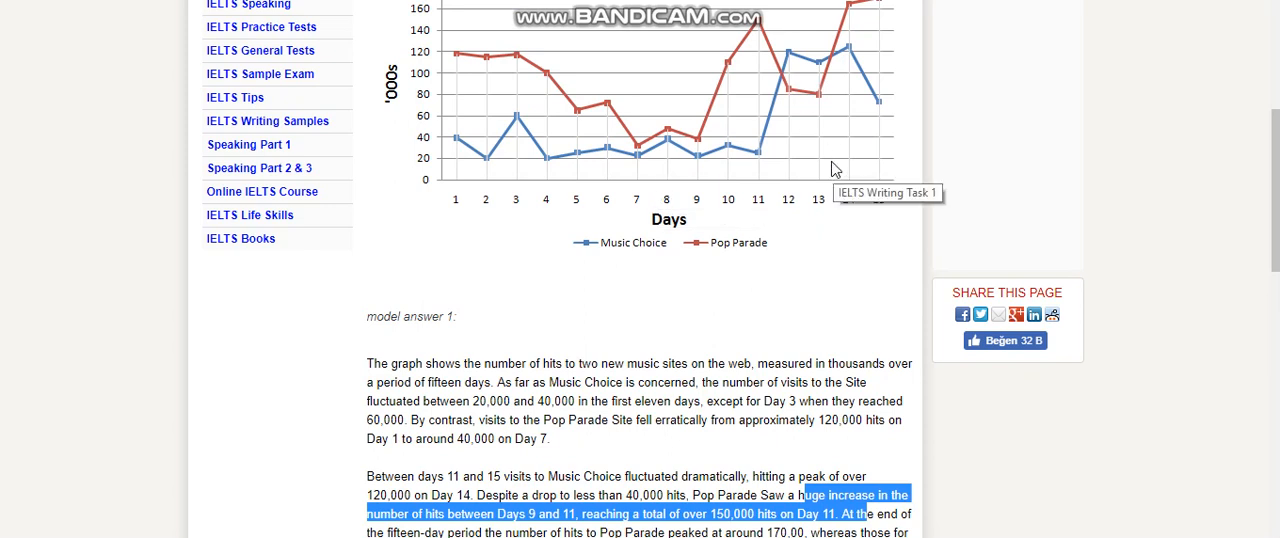
{"action": "mouse_move", "coordinate": [850, 122]}
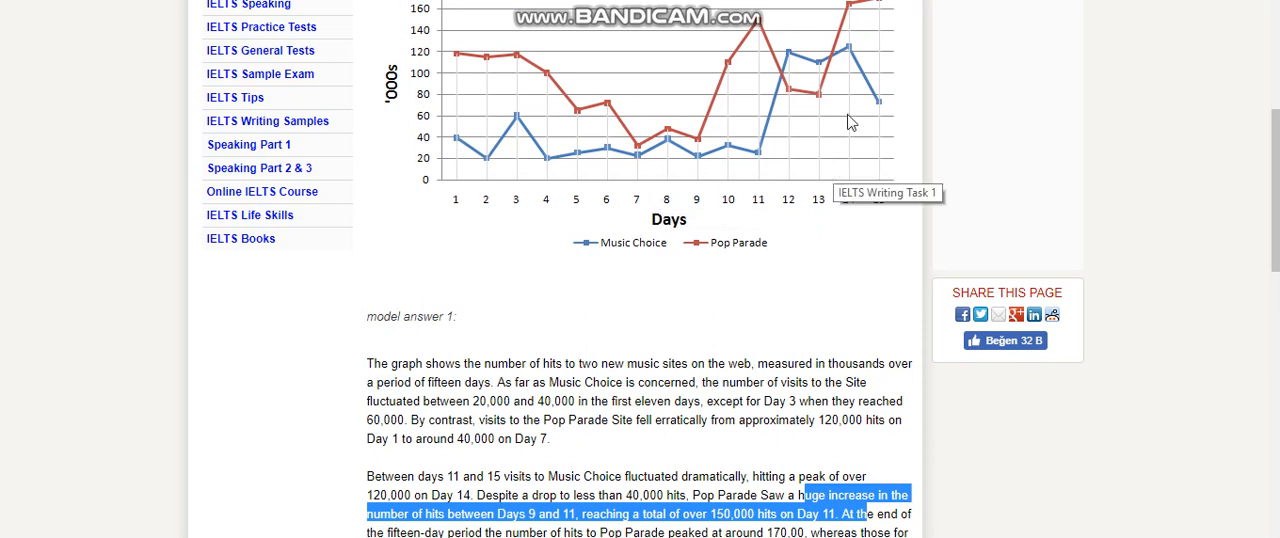
{"action": "mouse_move", "coordinate": [875, 163]}
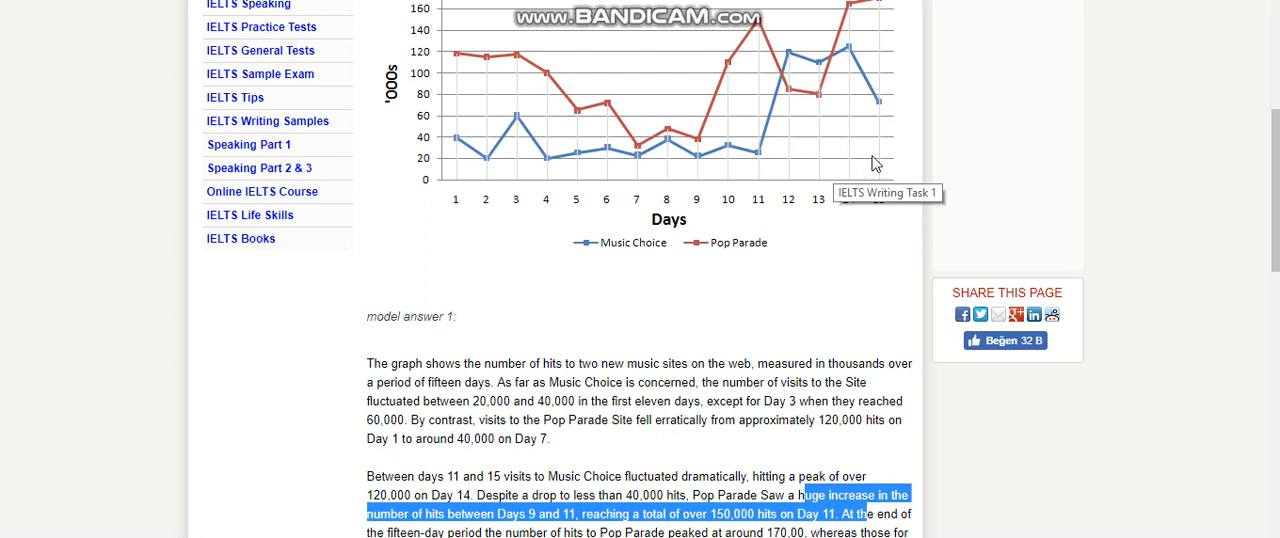
{"action": "mouse_move", "coordinate": [863, 54]}
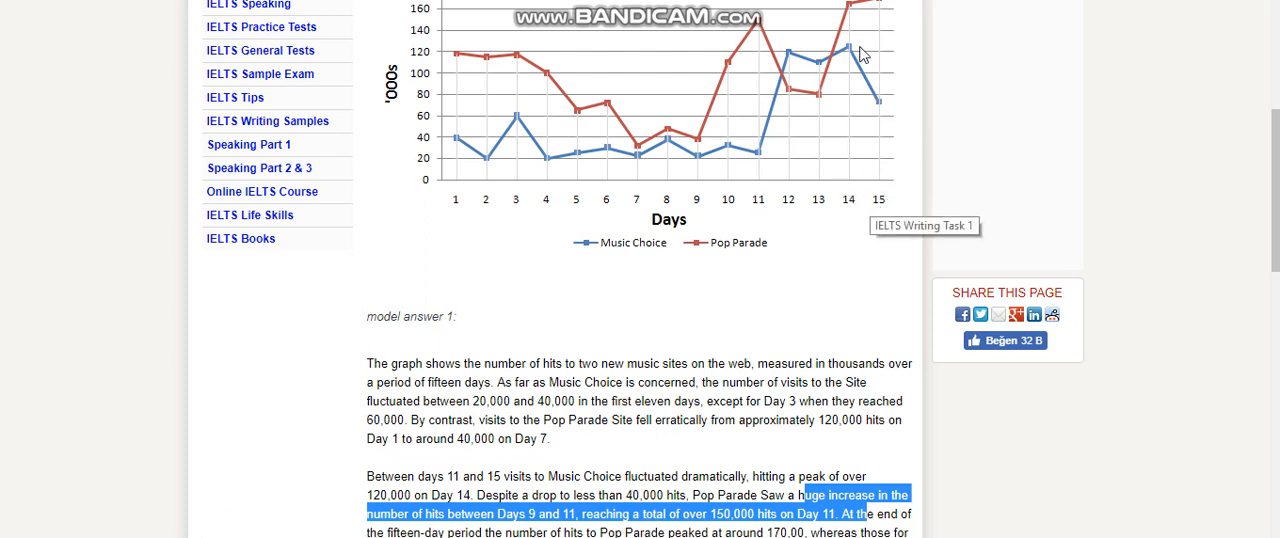
{"action": "mouse_move", "coordinate": [885, 100]}
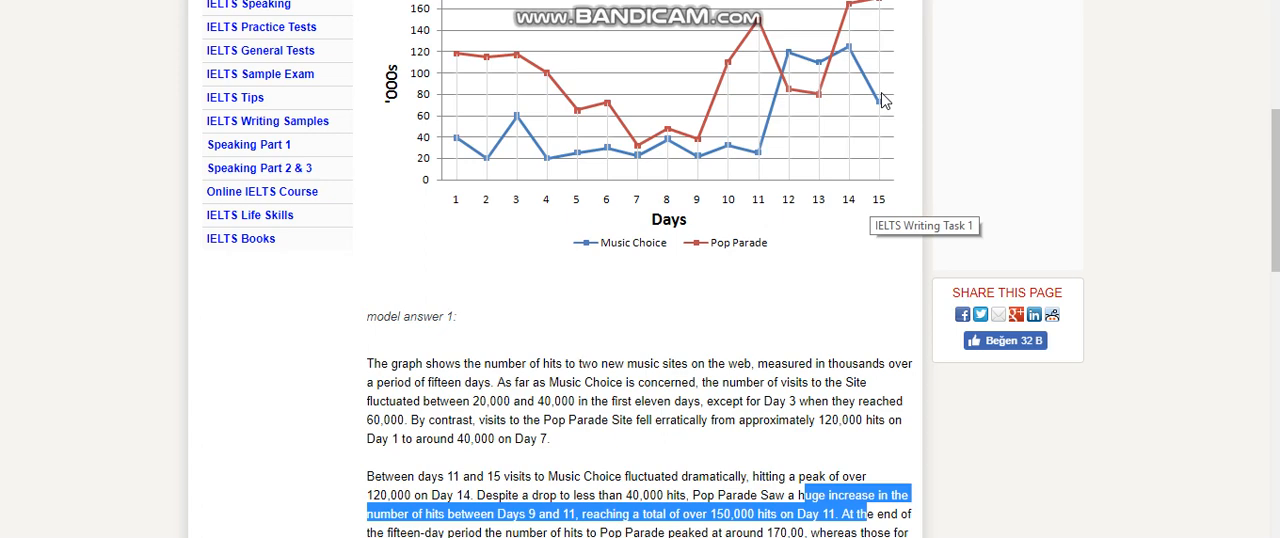
{"action": "scroll", "scroll_direction": "down", "scroll_amount": 3}
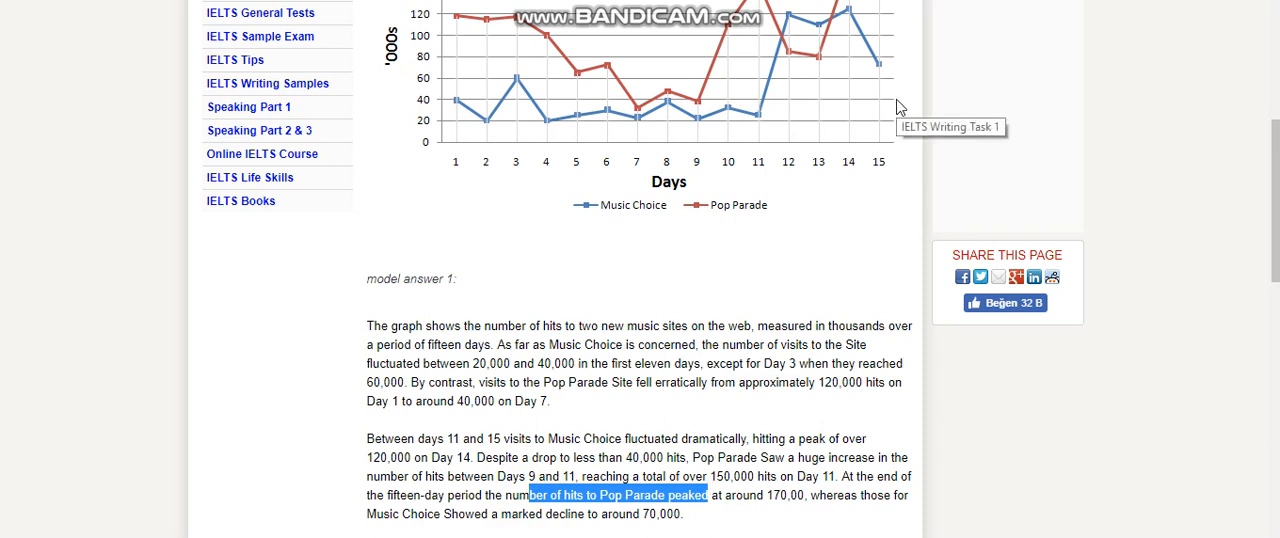
{"action": "mouse_move", "coordinate": [660, 66]}
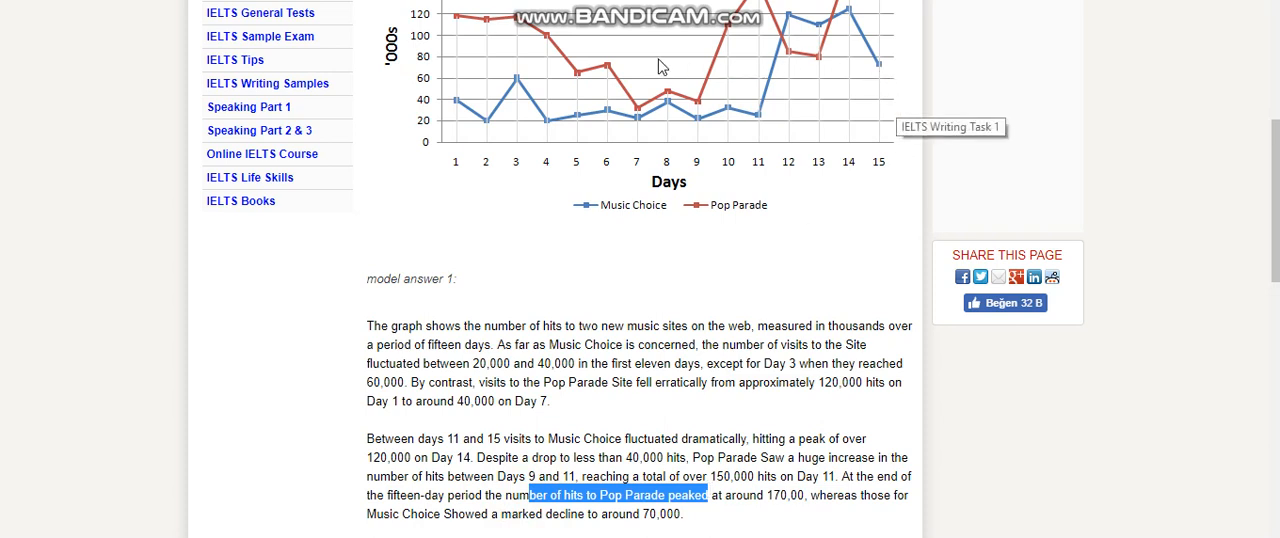
{"action": "mouse_move", "coordinate": [891, 303]}
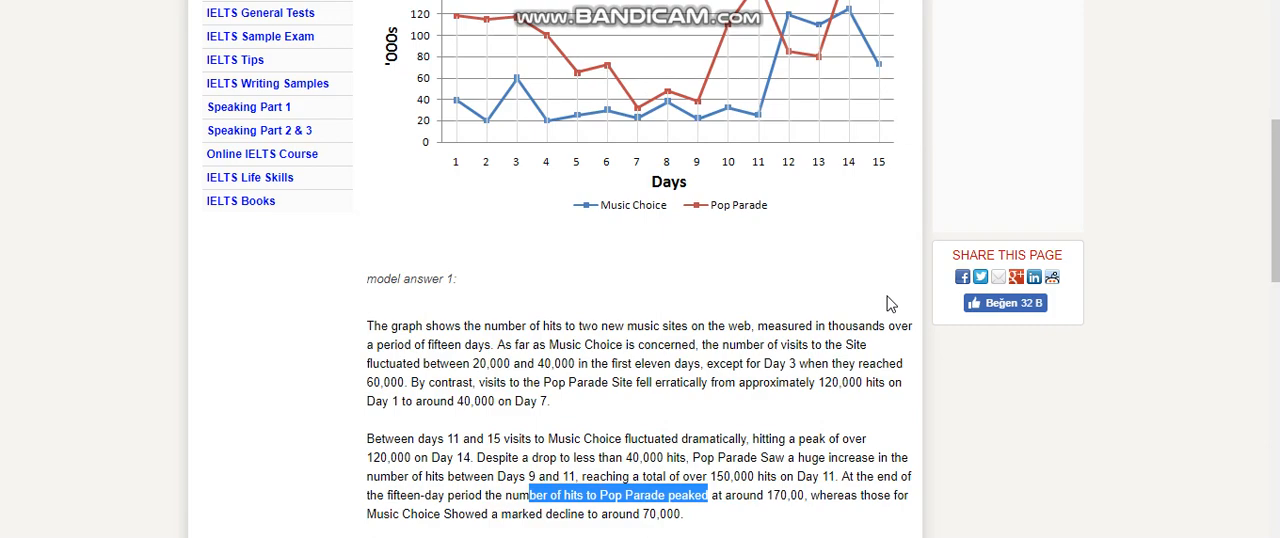
Scroll to the end of model answer 1, showing Music Choice's decline and the 163-word count.
{"action": "scroll", "scroll_direction": "down", "scroll_amount": 3}
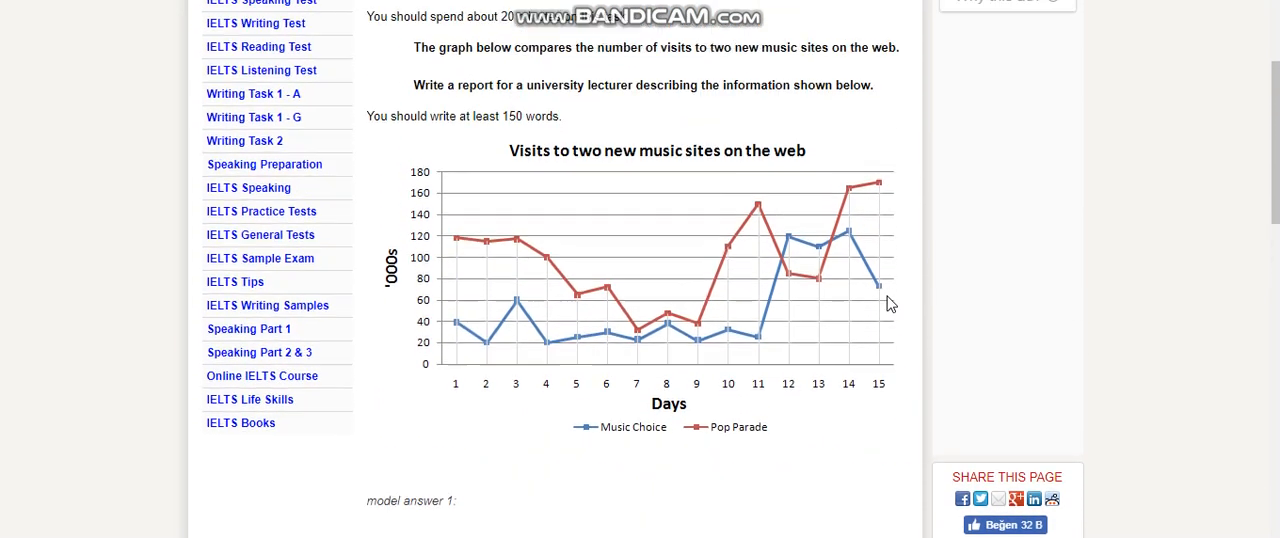
{"action": "scroll", "scroll_direction": "down", "scroll_amount": 3}
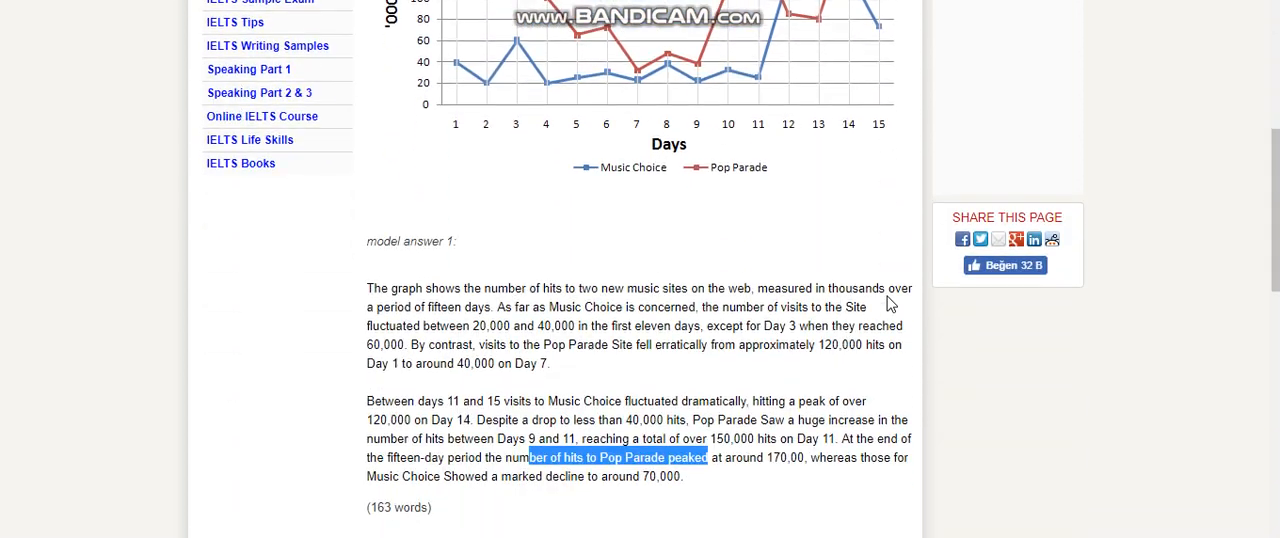